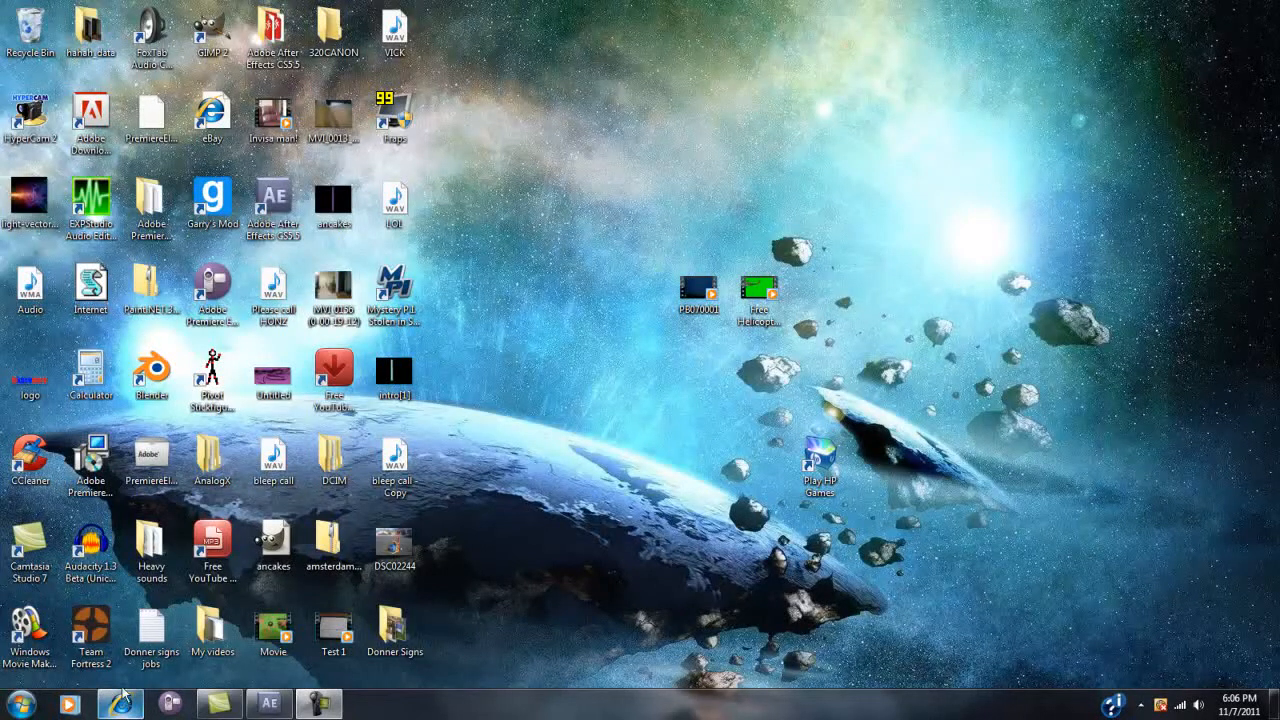
- Preview the green-screen helicopter clip in the browser before compositing
left_click(120, 703)
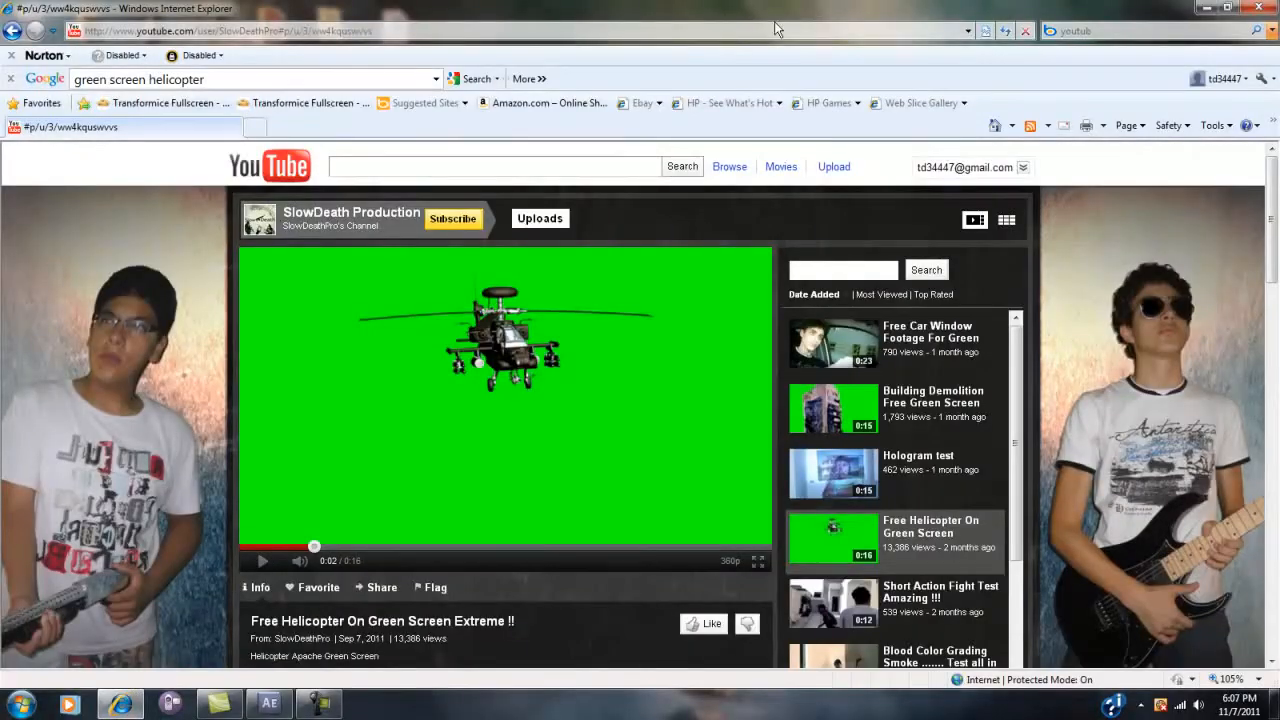
mouse_move(60, 313)
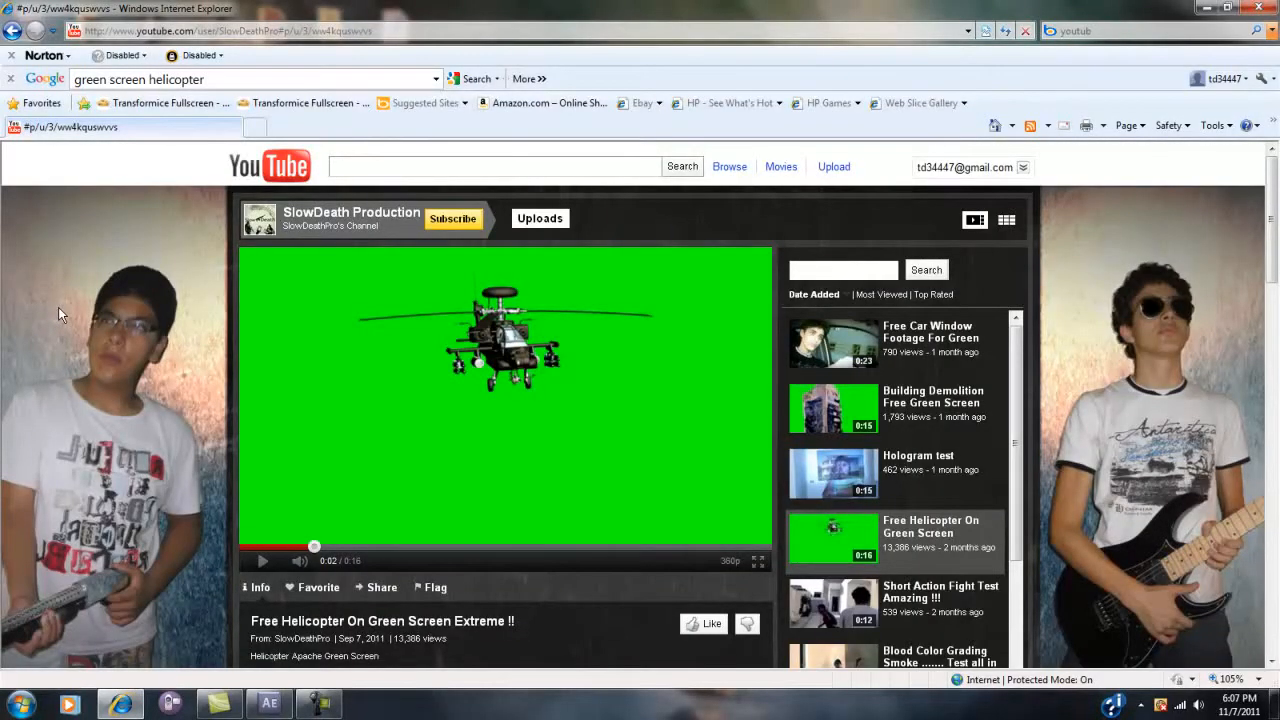
mouse_move(388, 355)
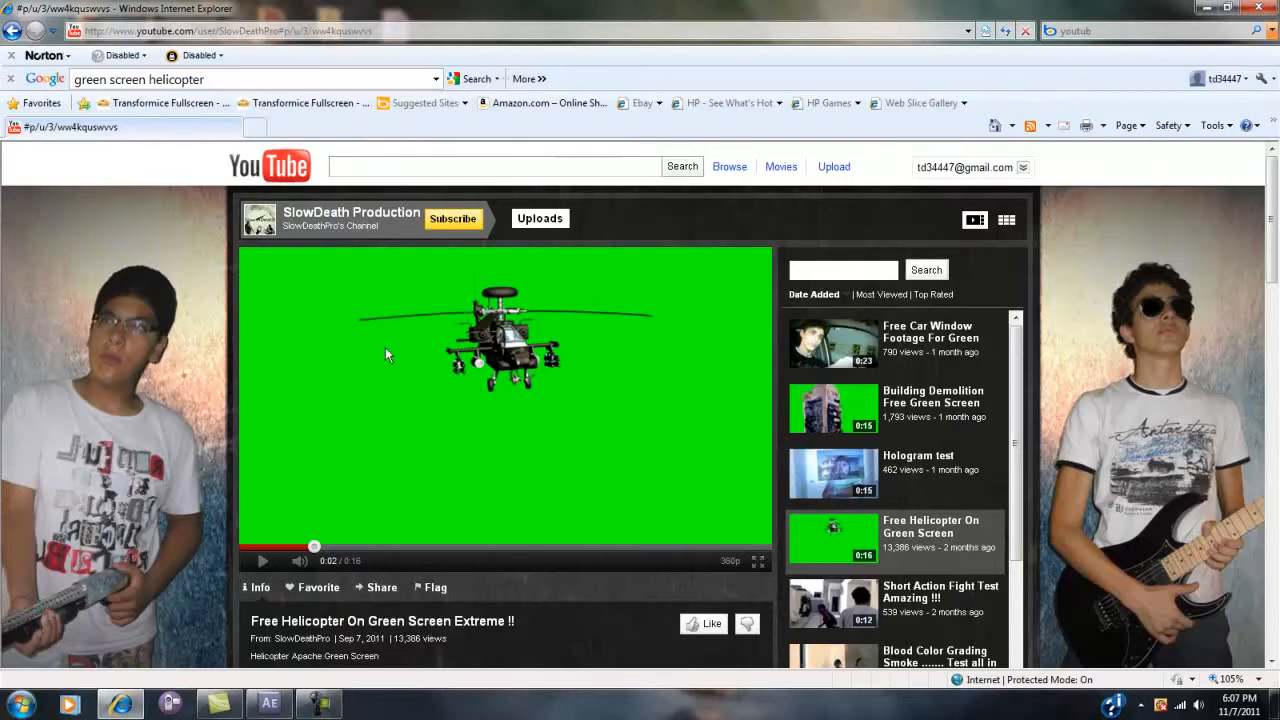
left_click(758, 560)
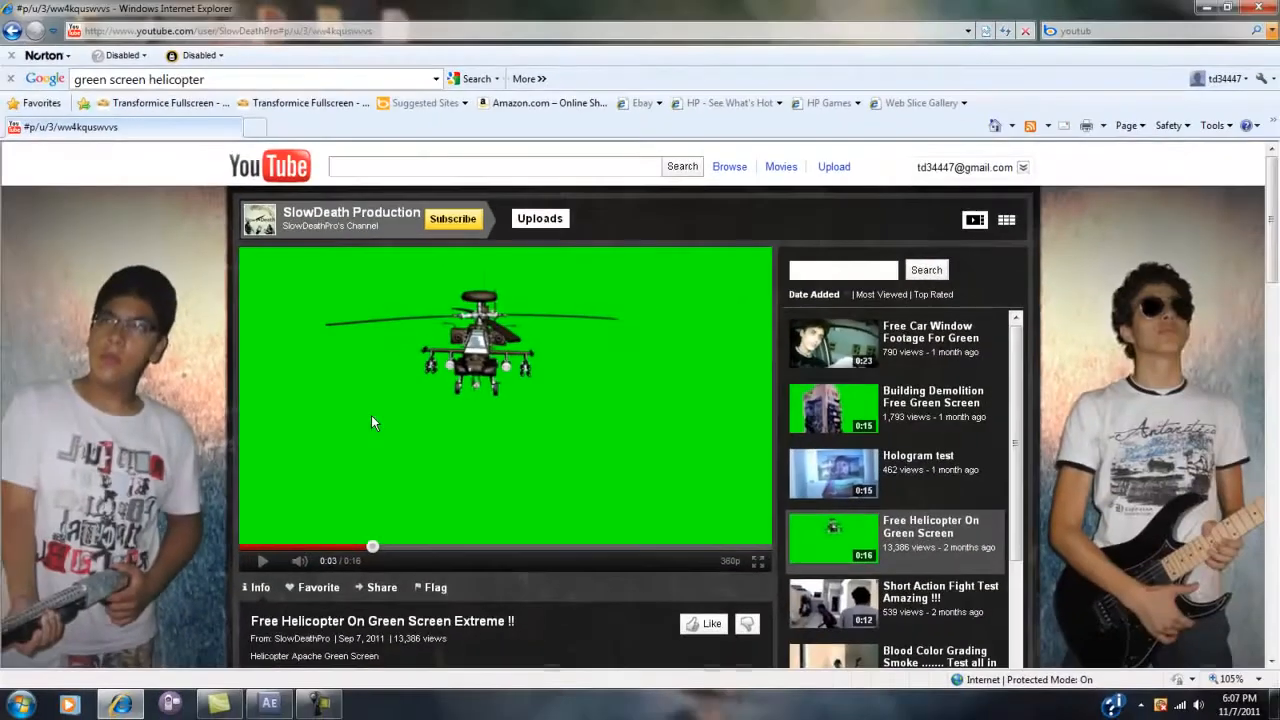
scroll("down", 3)
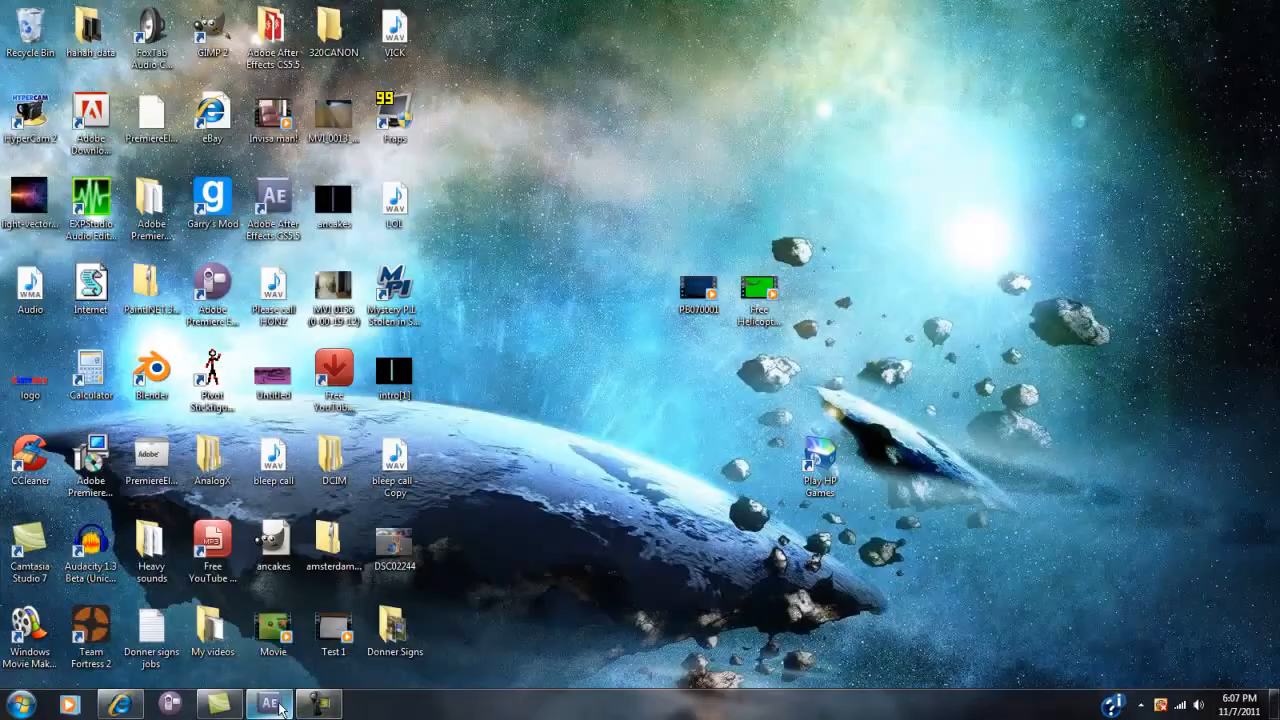
- Back in After Effects, enter the PB070001 dusk-sky composition at its first frame
left_click(268, 704)
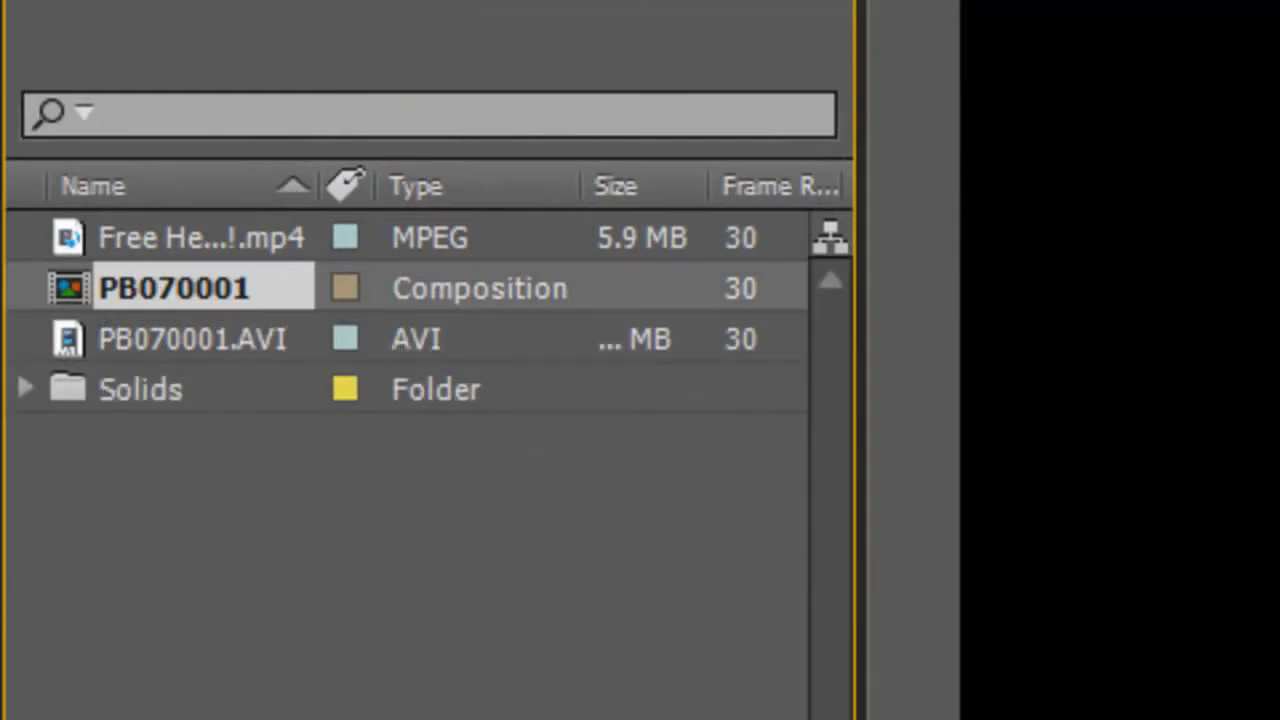
double_click(192, 338)
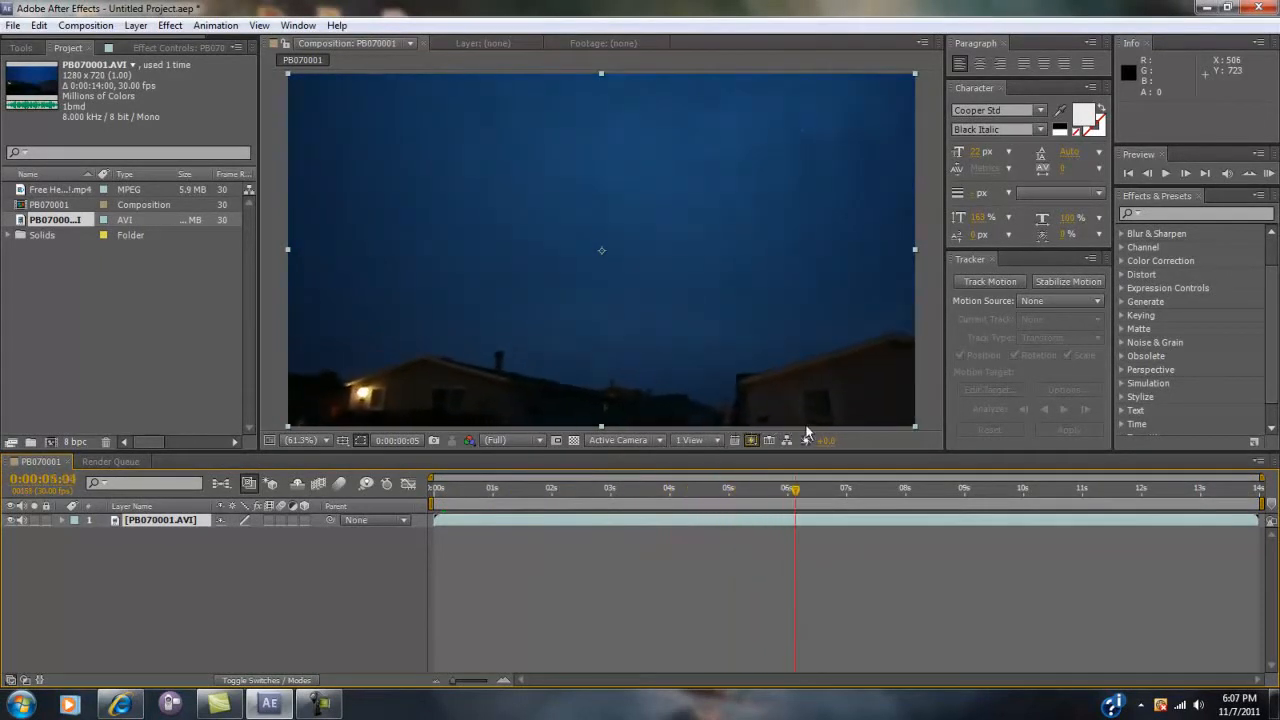
left_click(940, 488)
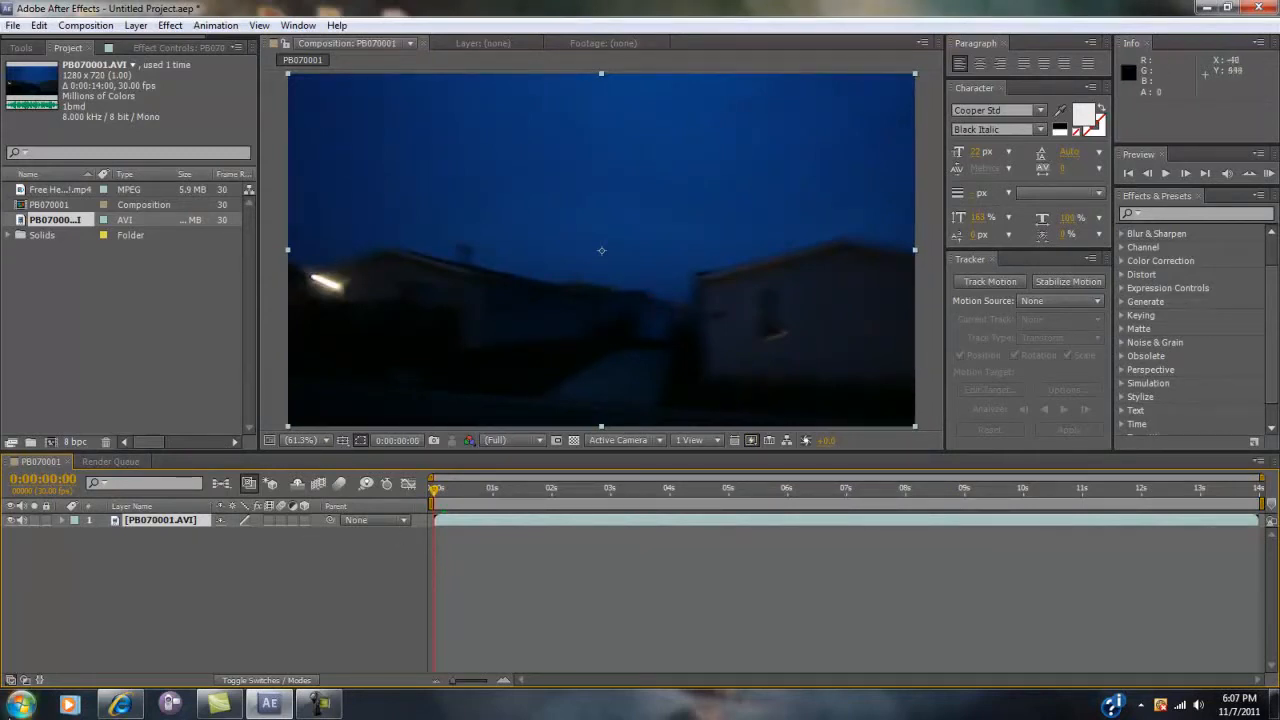
mouse_move(238, 598)
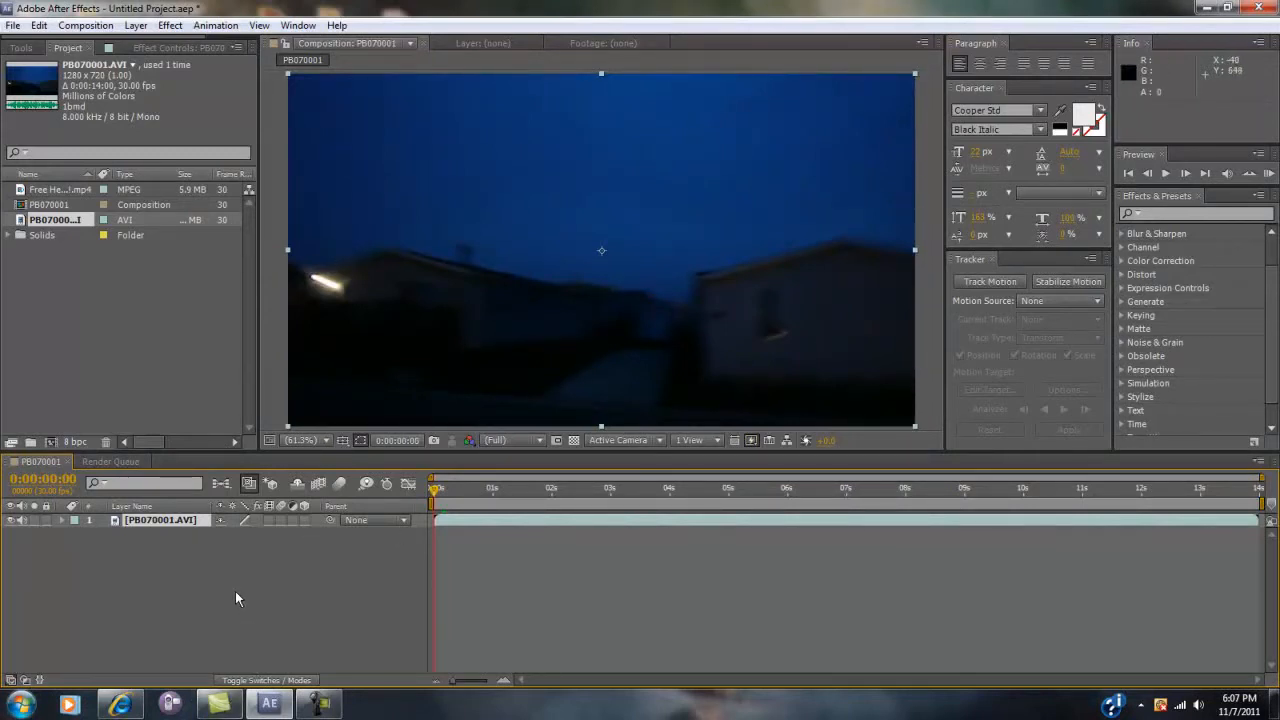
mouse_move(455, 358)
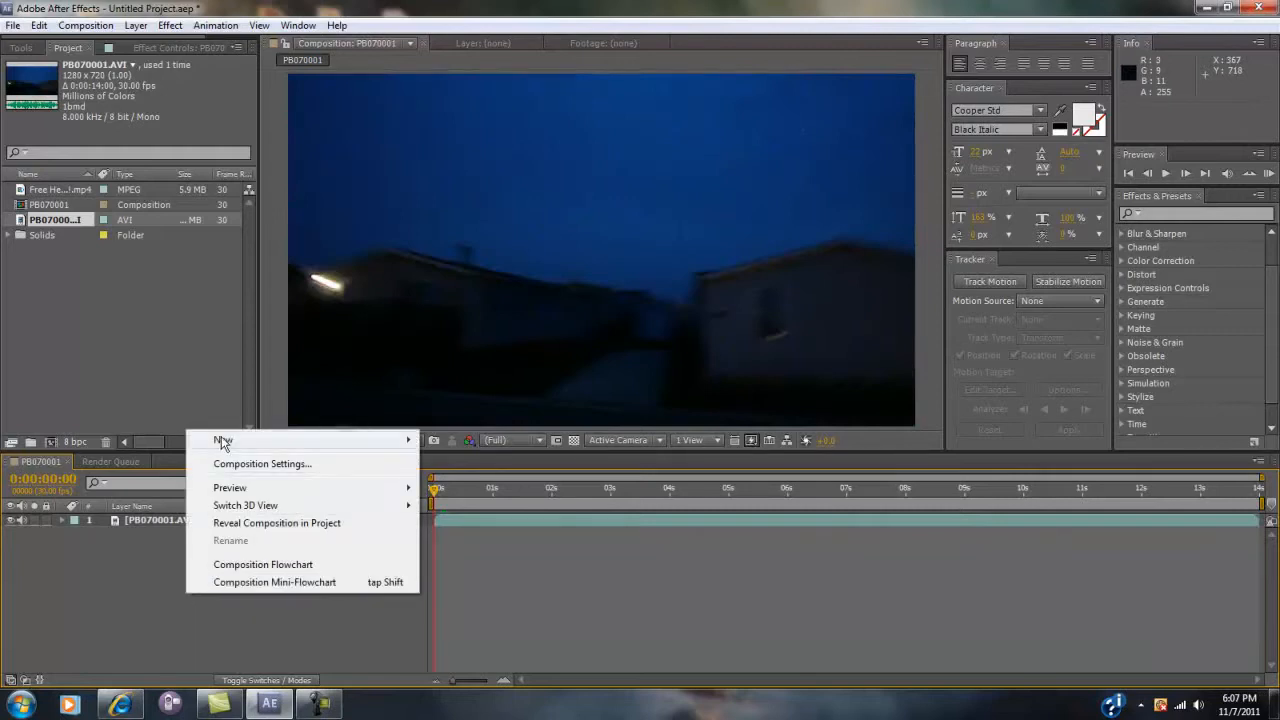
mouse_move(223, 440)
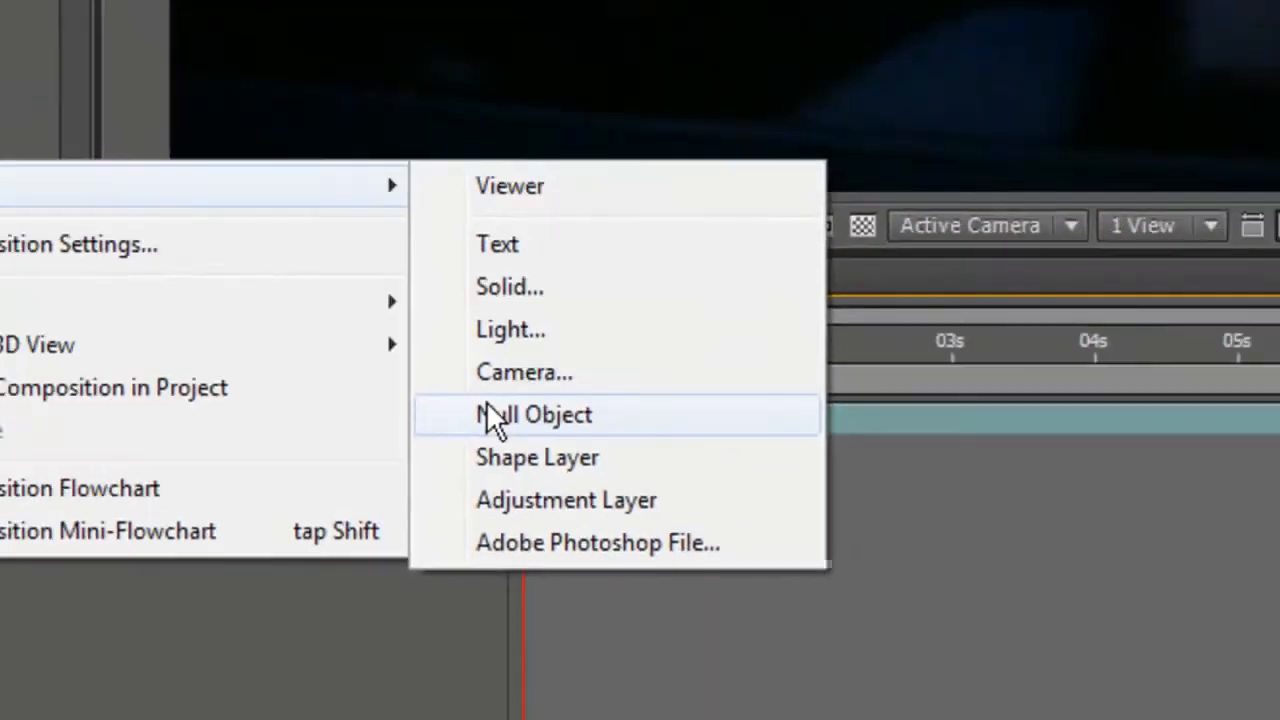
- Add a new null object layer to the PB070001 composition
left_click(535, 414)
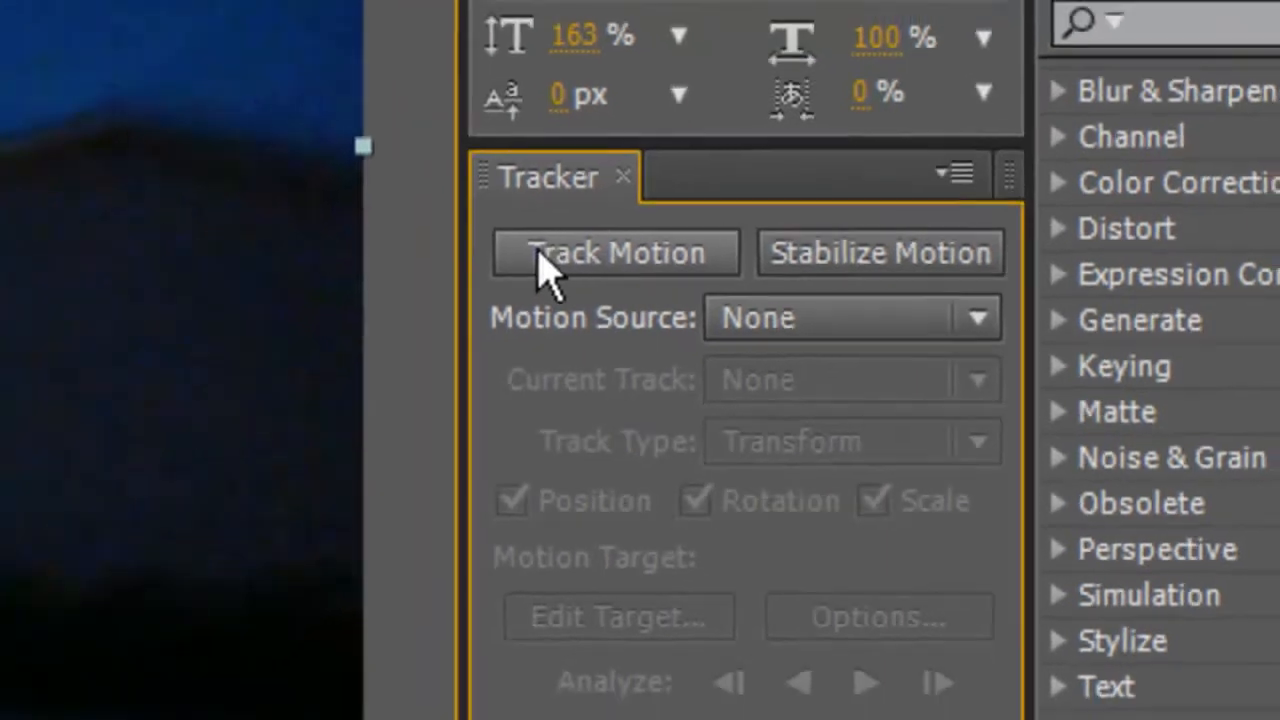
- Start Track Motion on the dusk footage with Position and Rotation, targeting Null 2
left_click(615, 252)
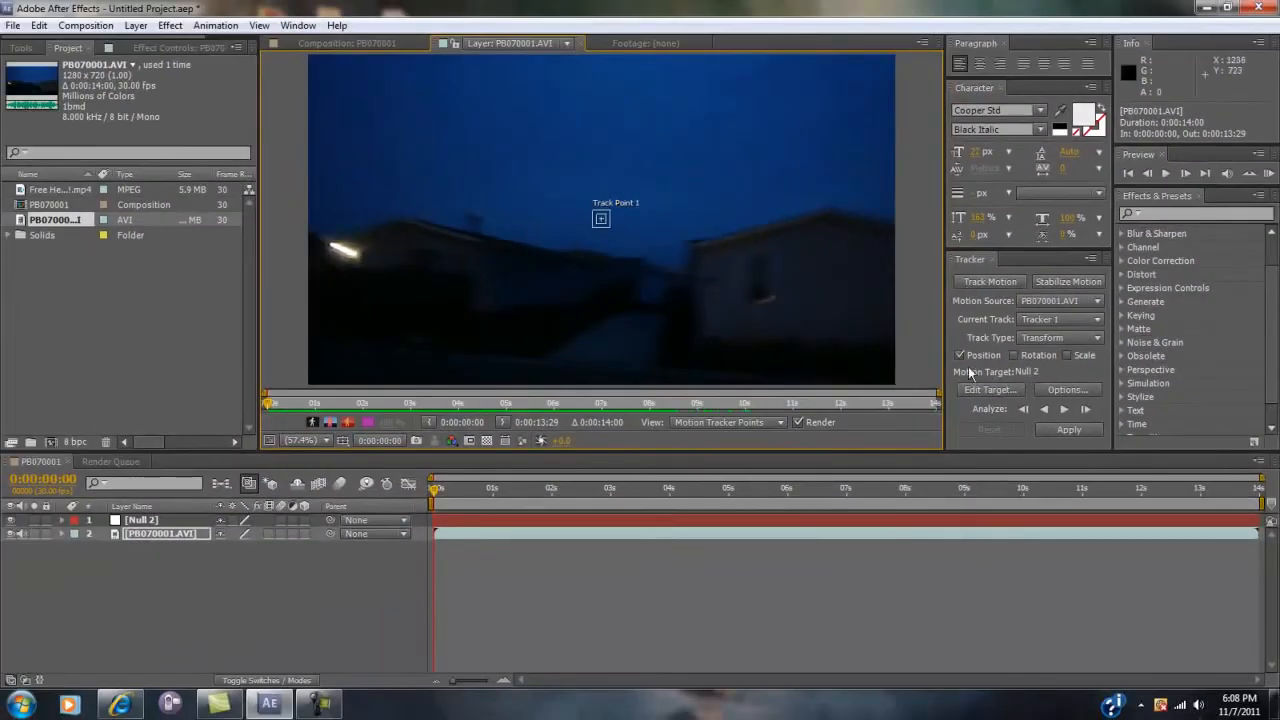
left_click(1014, 355)
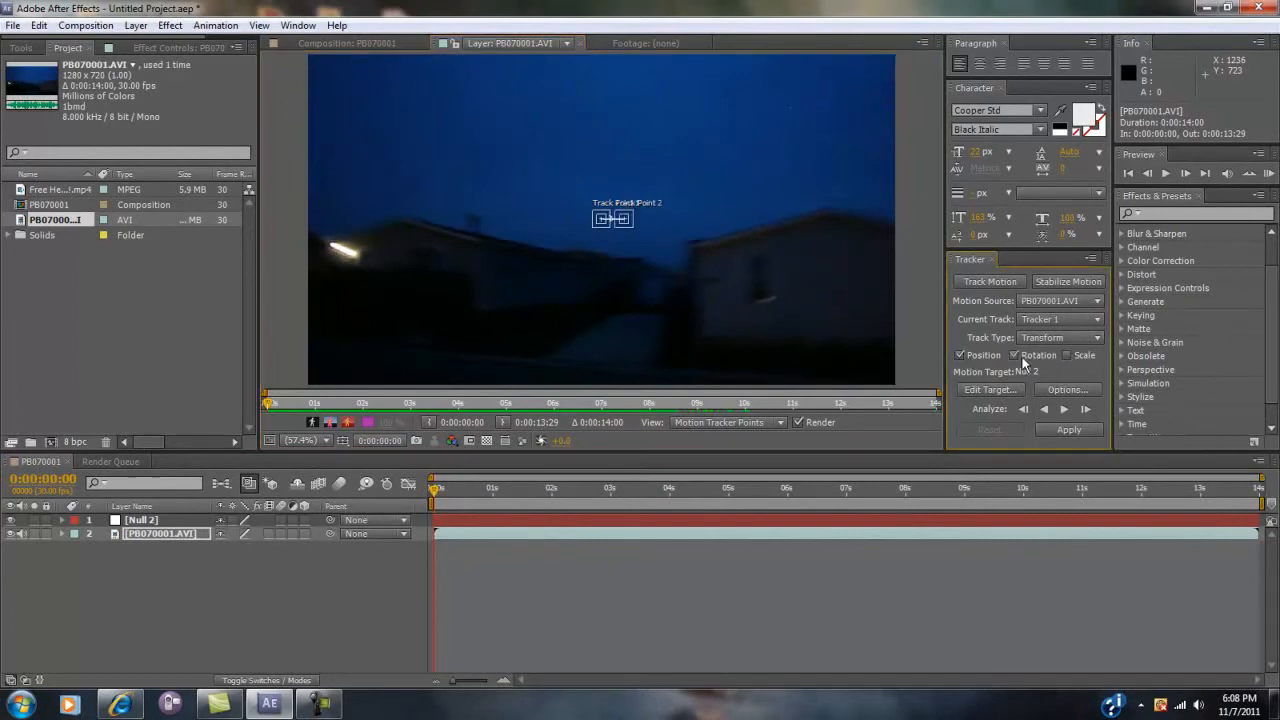
left_click(1014, 355)
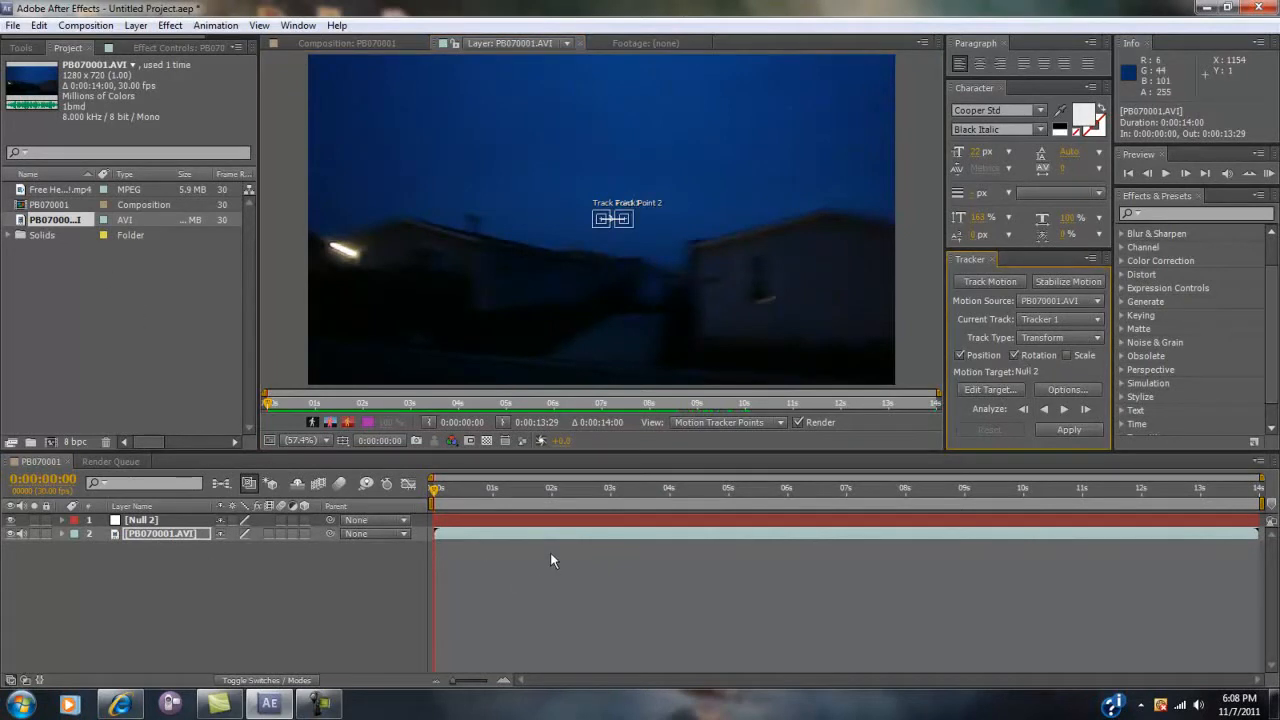
mouse_move(385, 505)
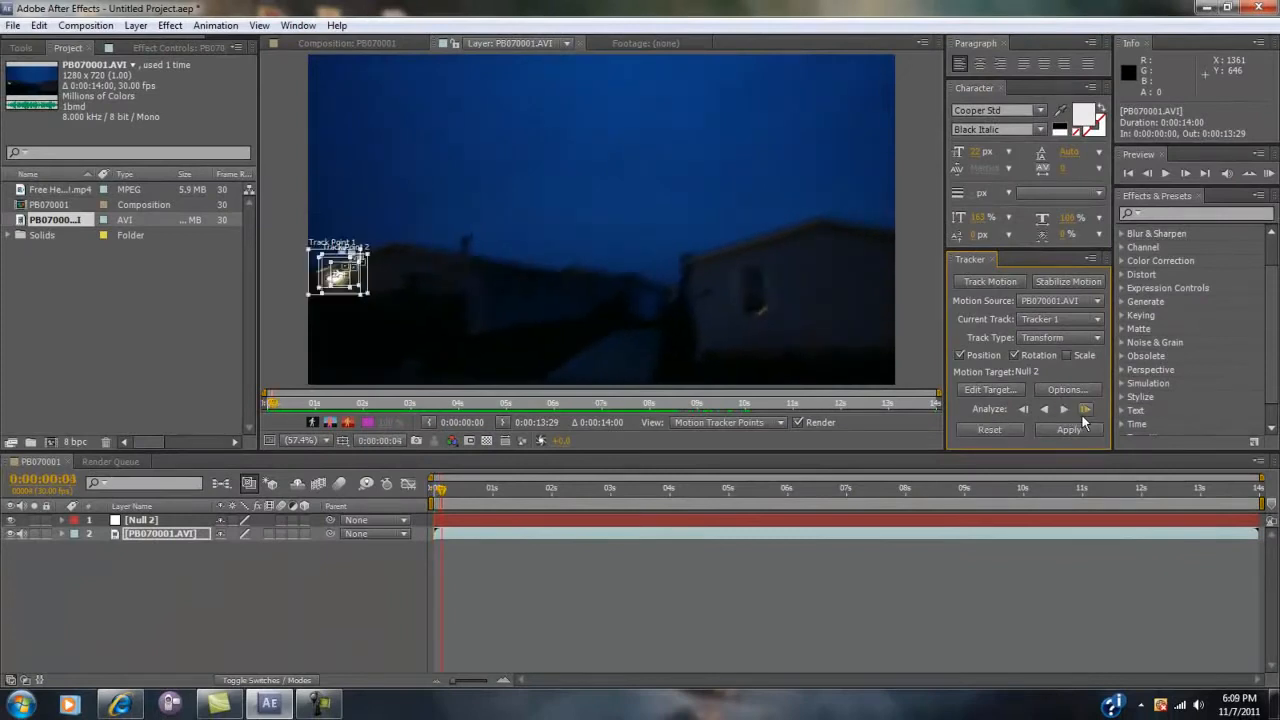
- Place the track point on the bright house light and analyze it forward frame by frame
left_click(1085, 408)
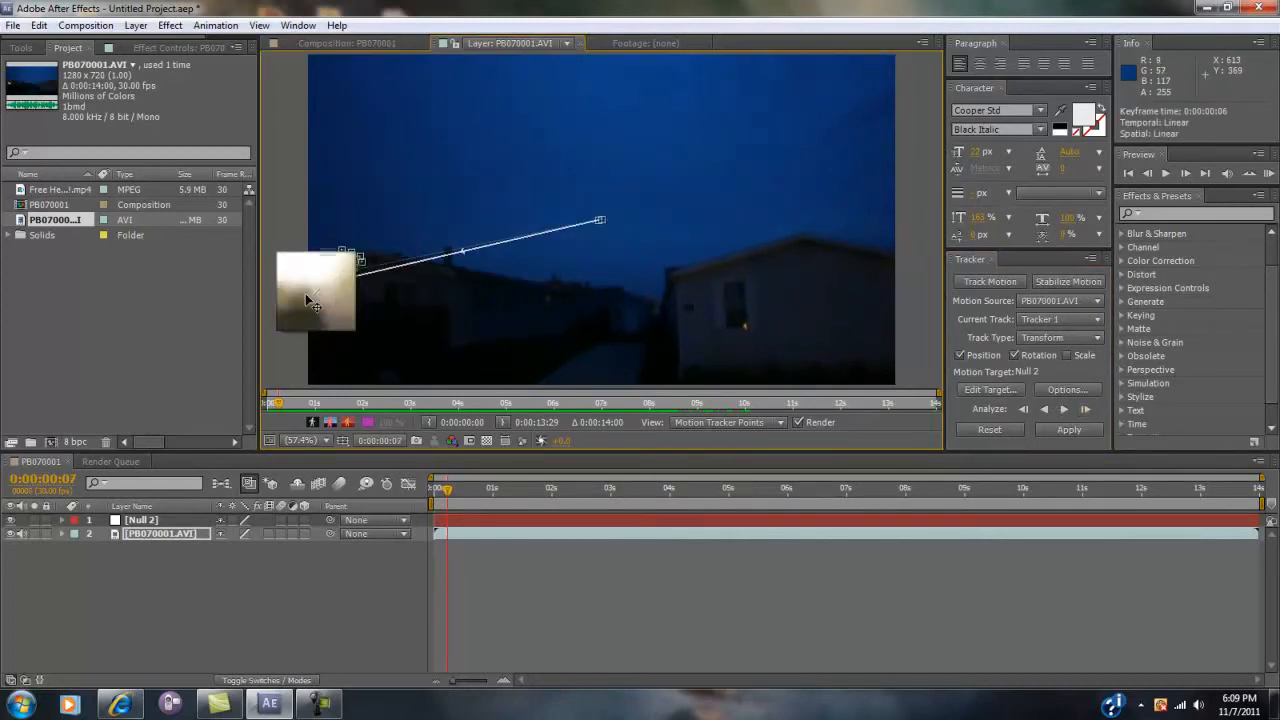
left_click(1085, 409)
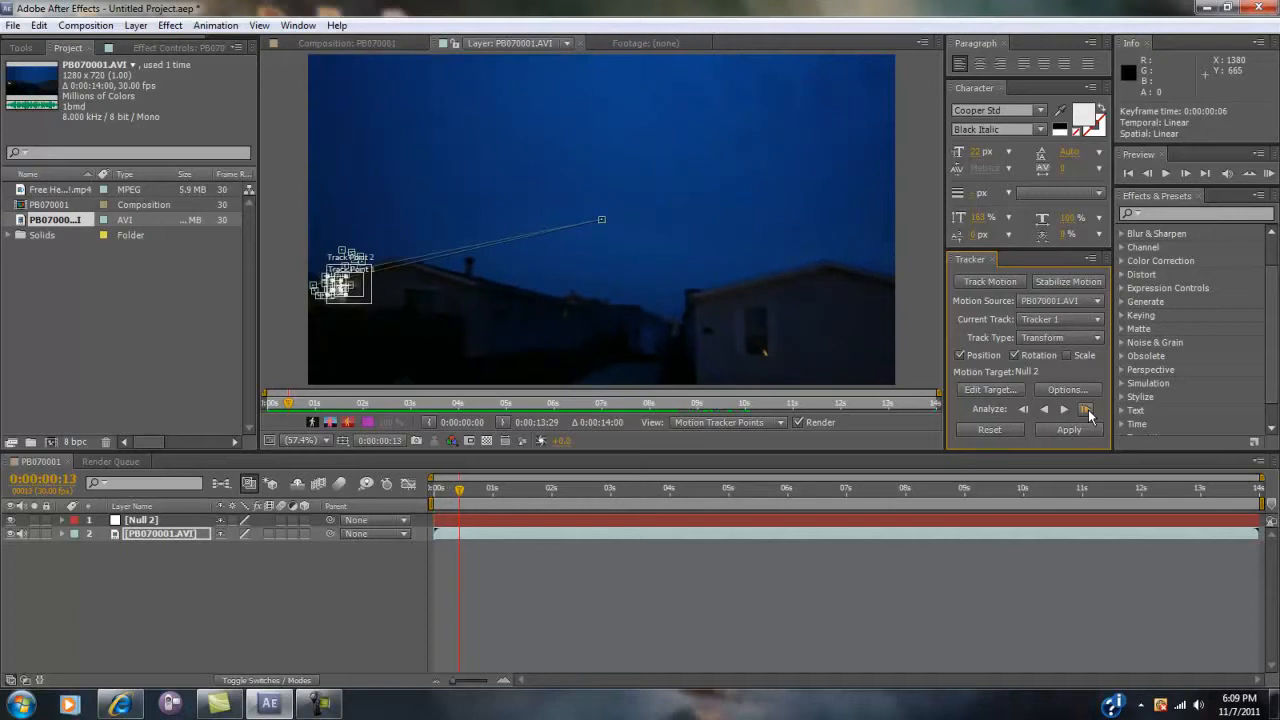
left_click(1085, 409)
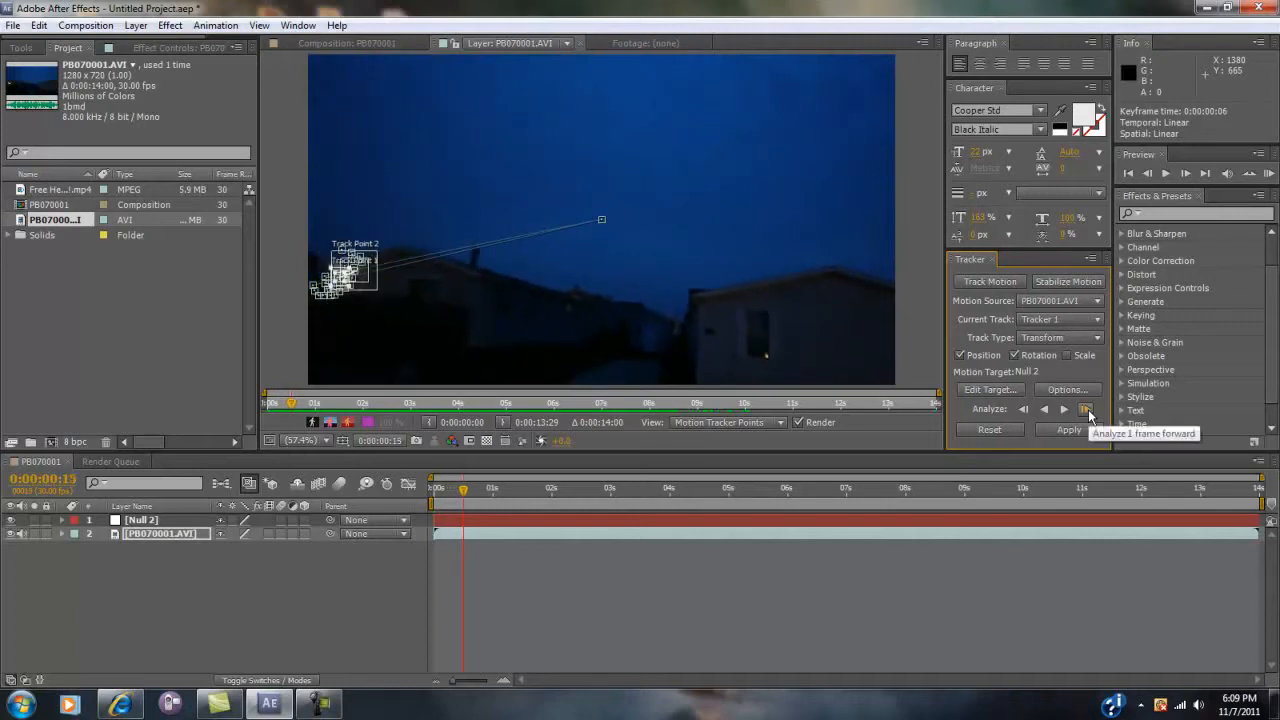
left_click(1085, 410)
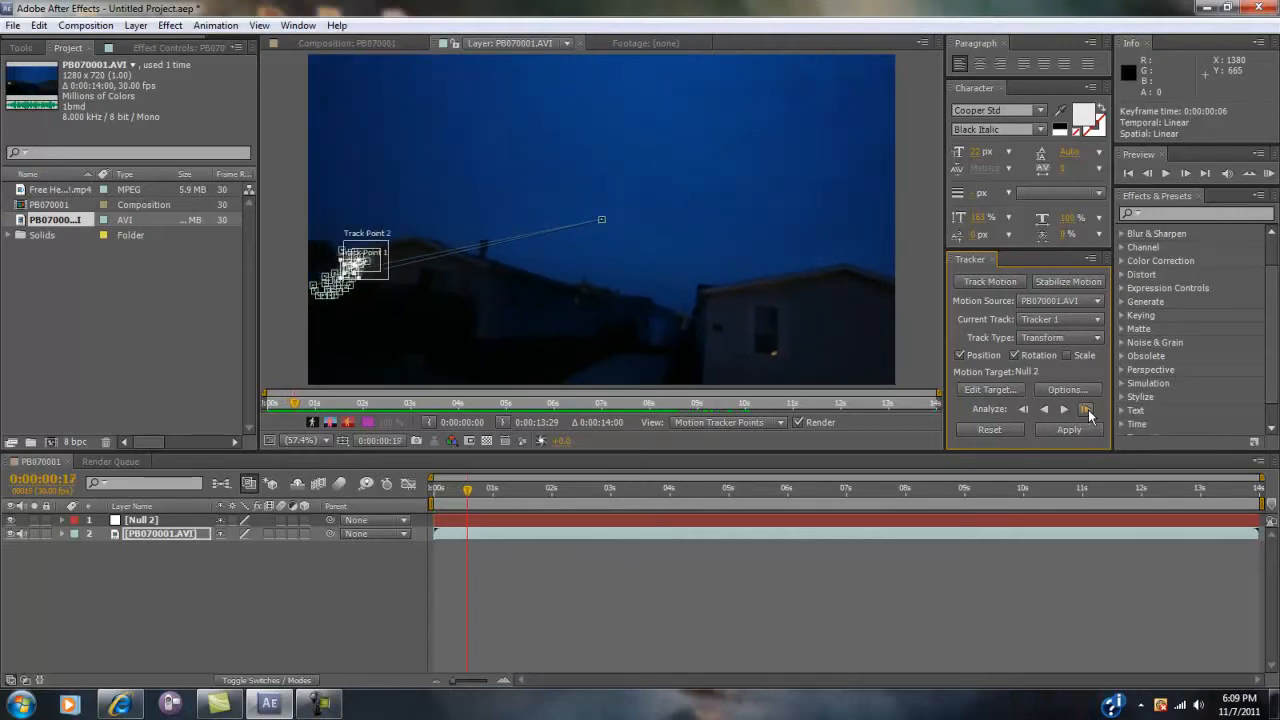
left_click(1087, 409)
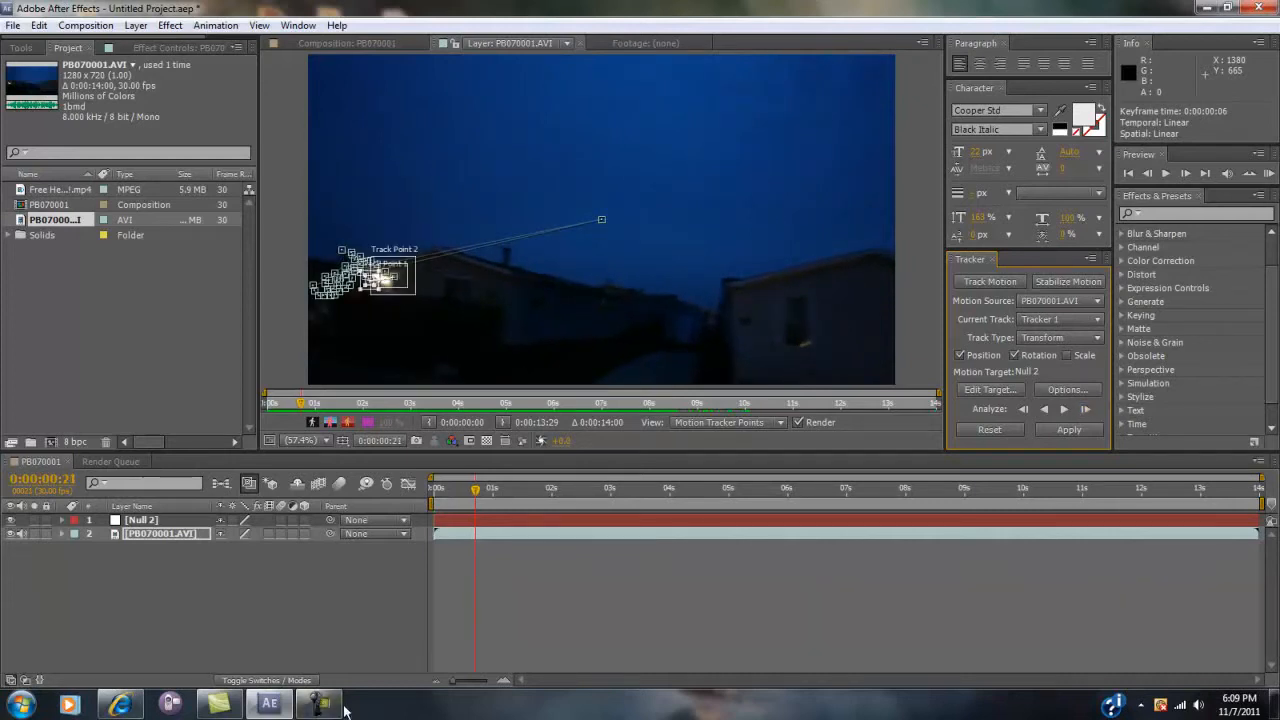
- Apply the tracked house-light motion to Null 2 in both X and Y dimensions
left_click(318, 703)
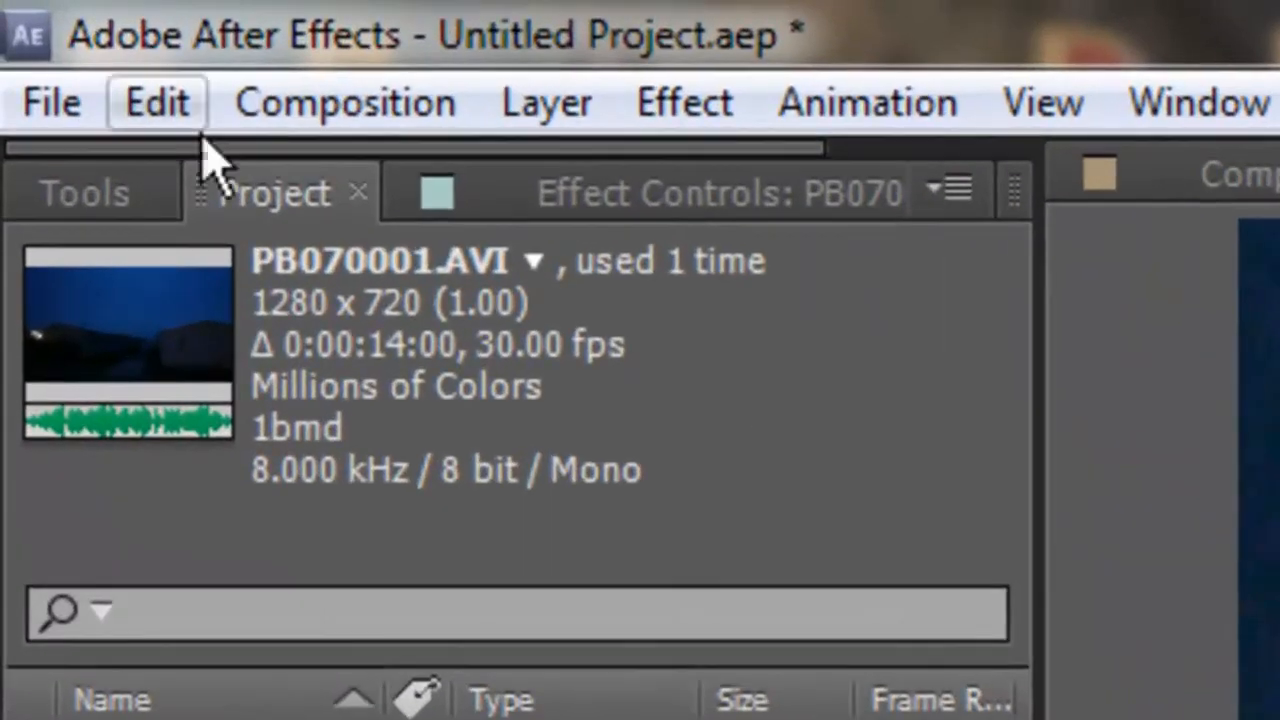
left_click(155, 101)
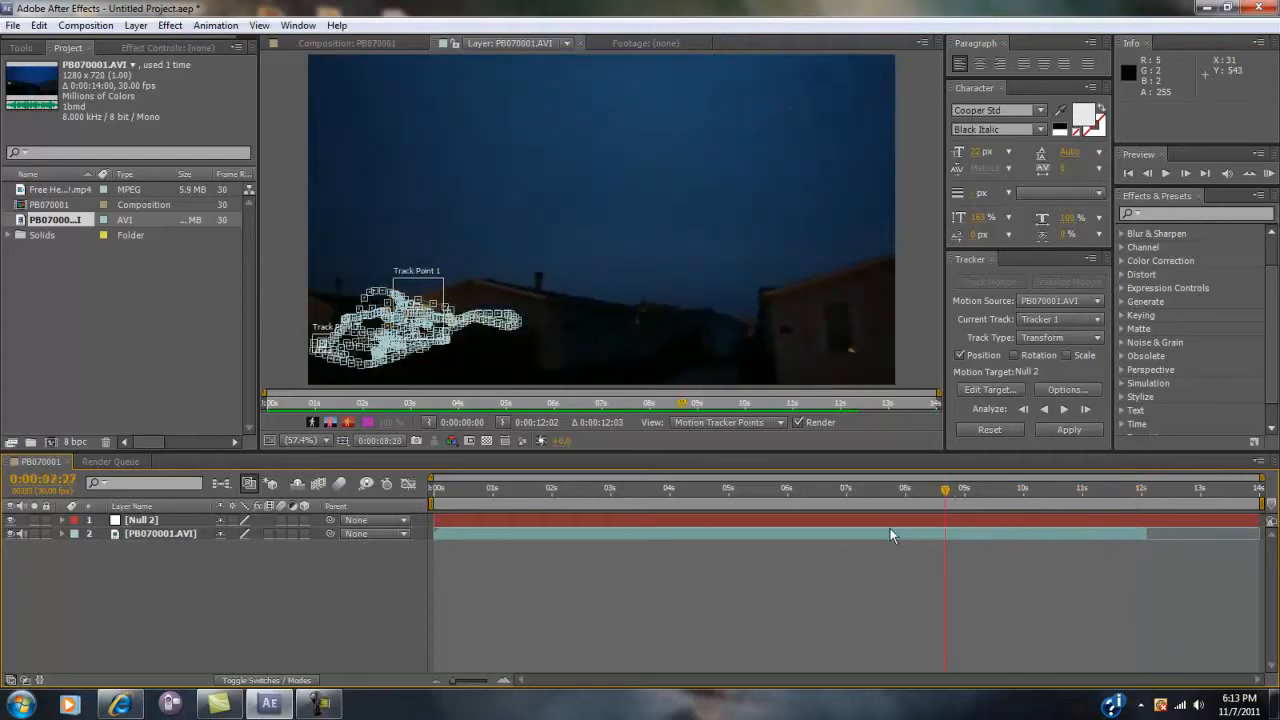
left_click(773, 488)
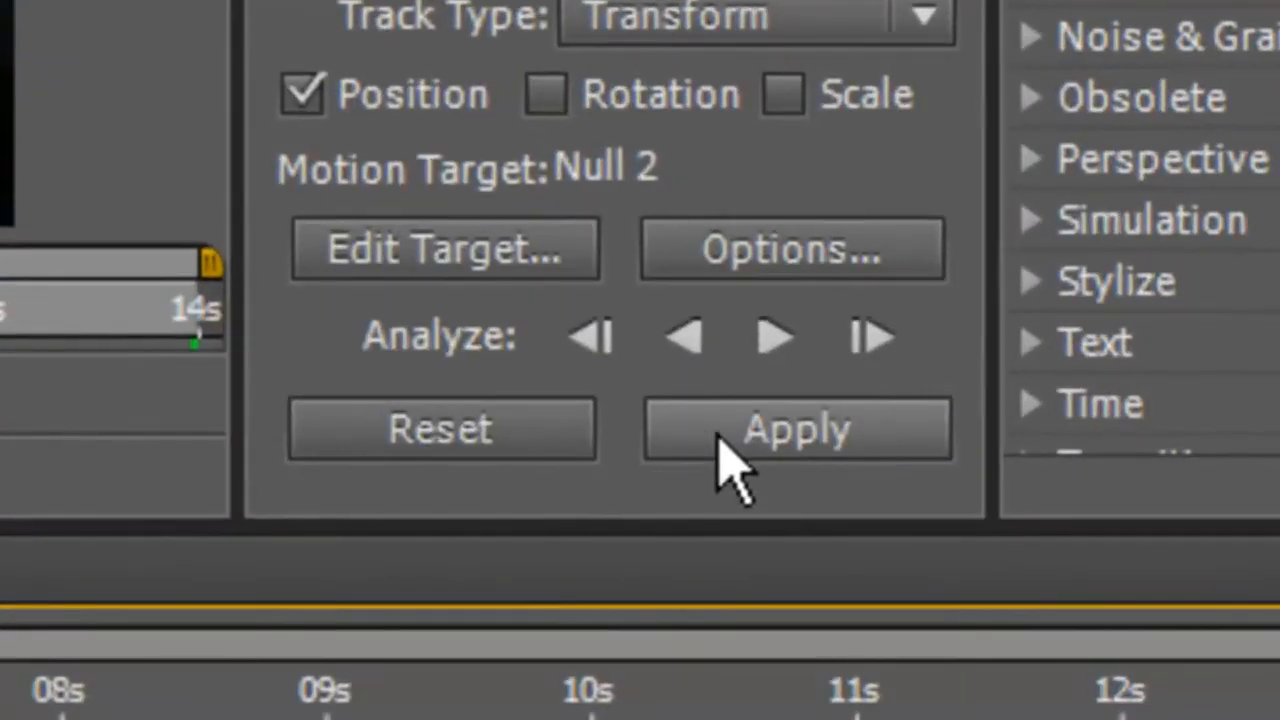
left_click(795, 428)
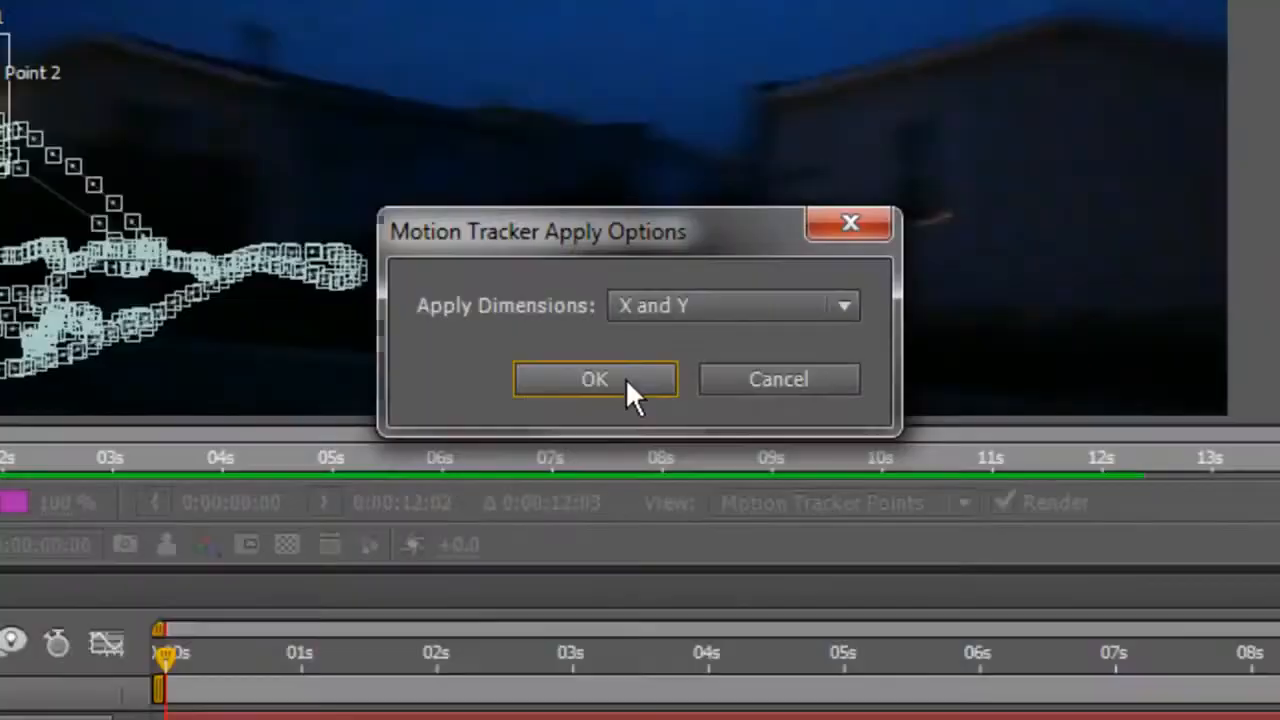
left_click(594, 379)
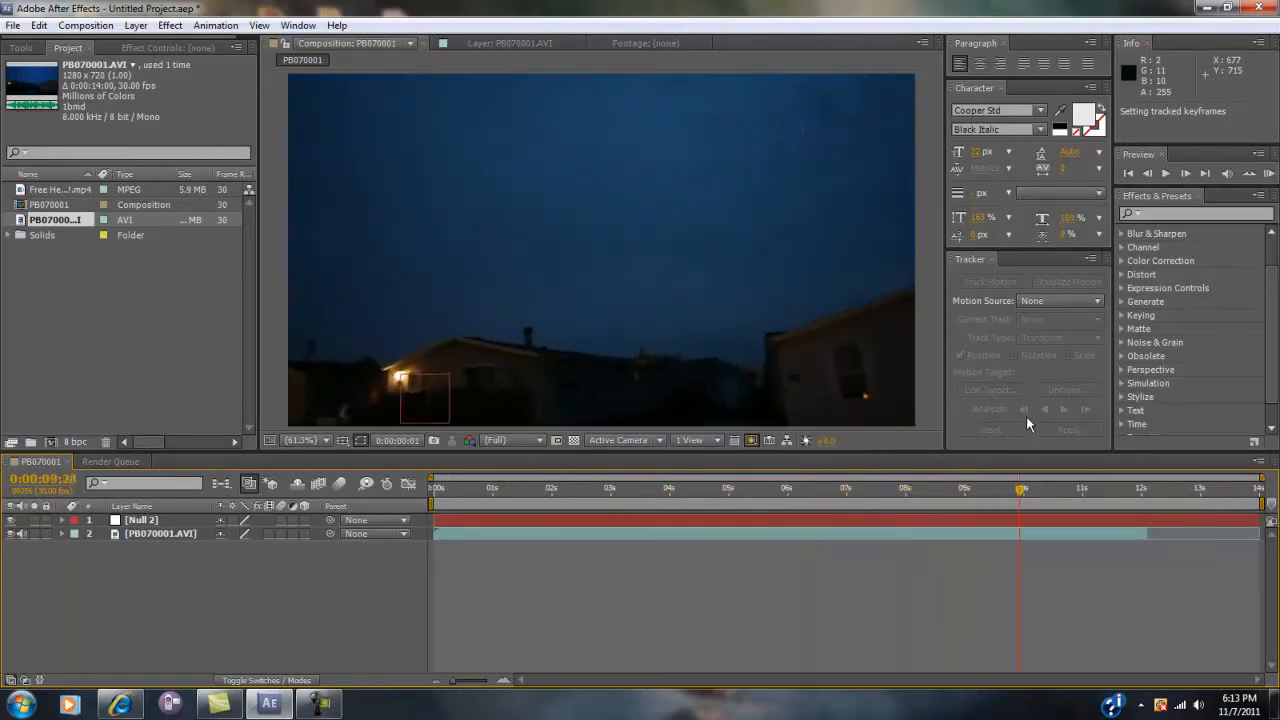
- Place the Free Helicopter mp4 as the top layer and scrub to a frame showing it
left_click(788, 488)
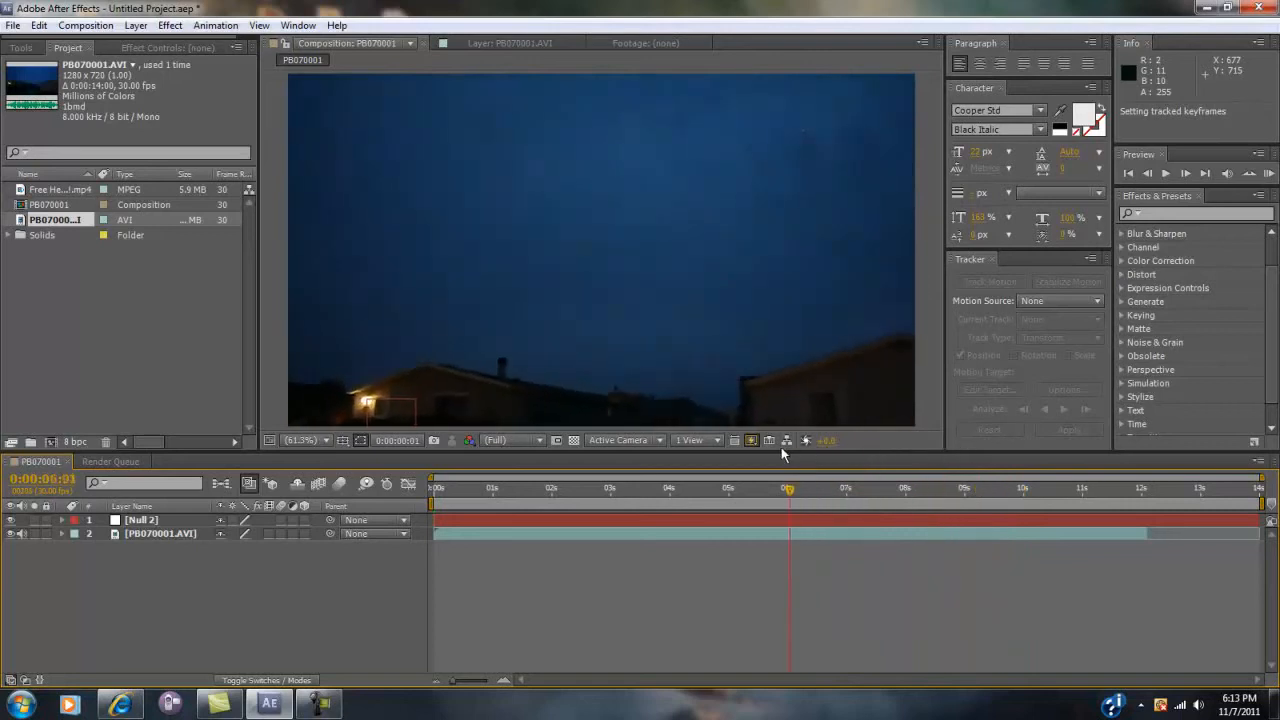
left_click_drag(788, 488, 435, 488)
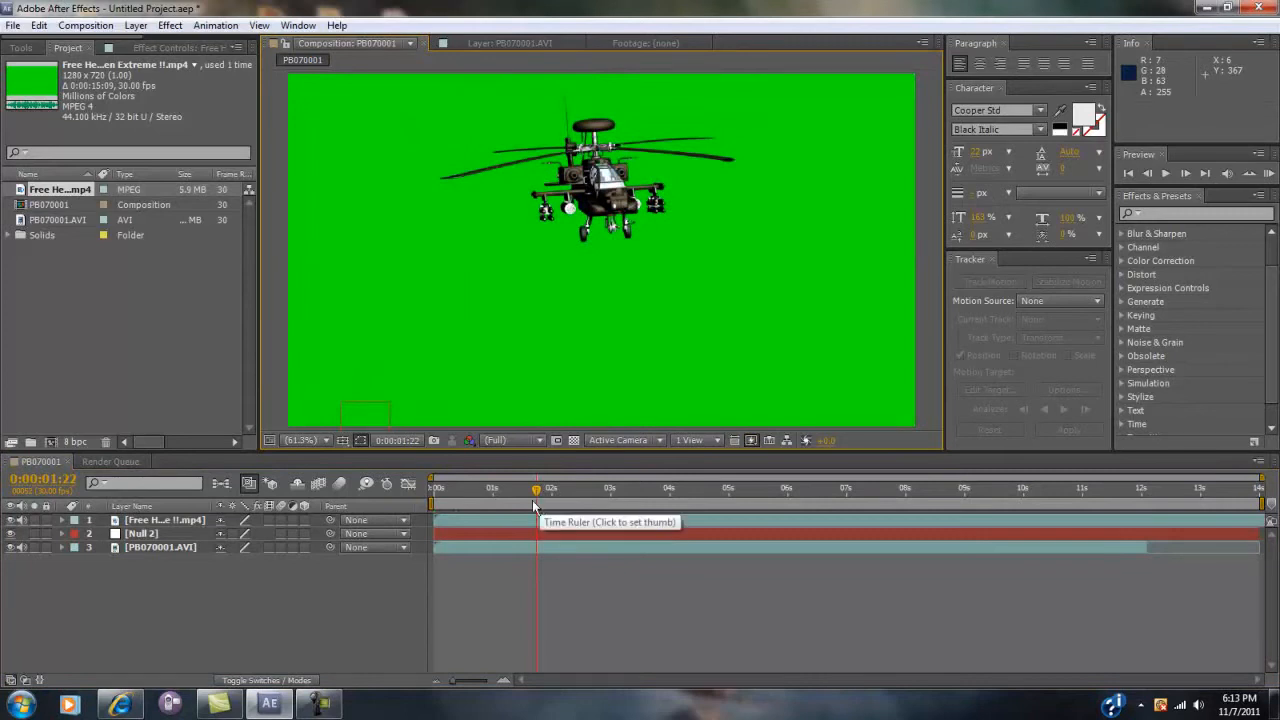
left_click(608, 489)
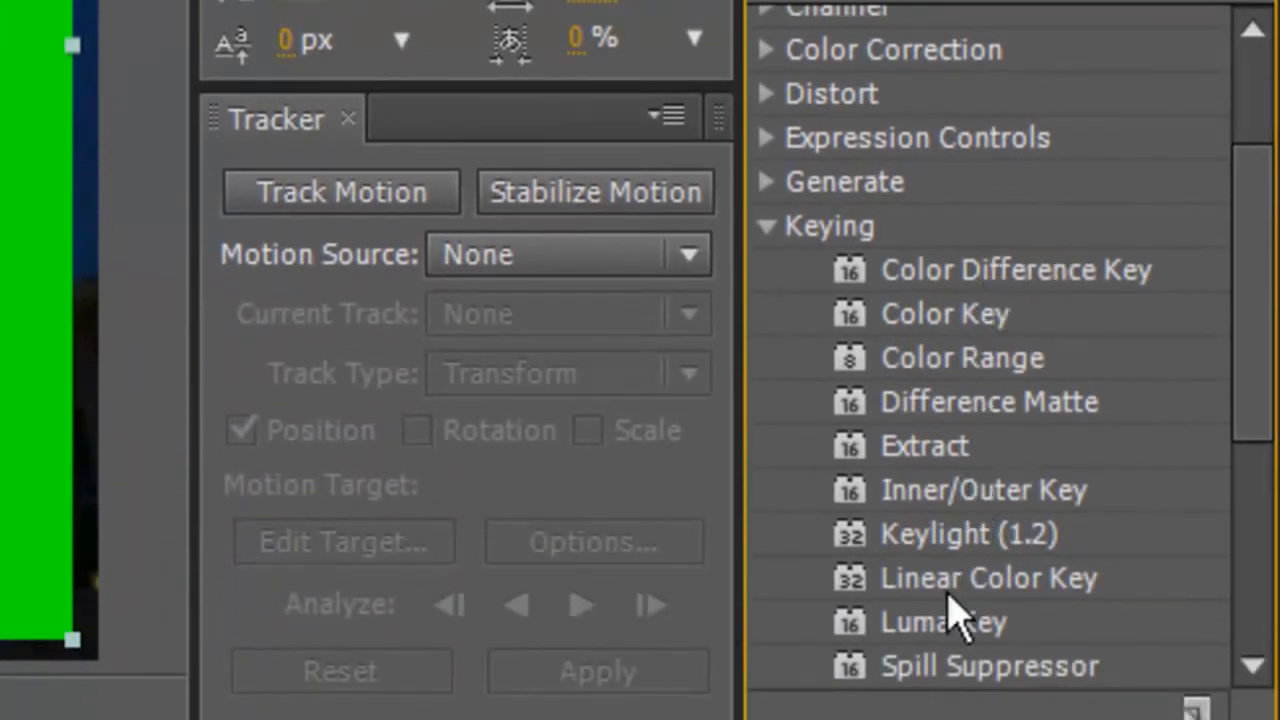
- Apply Keylight (1.2) from the Keying effects to the helicopter layer
left_click(967, 533)
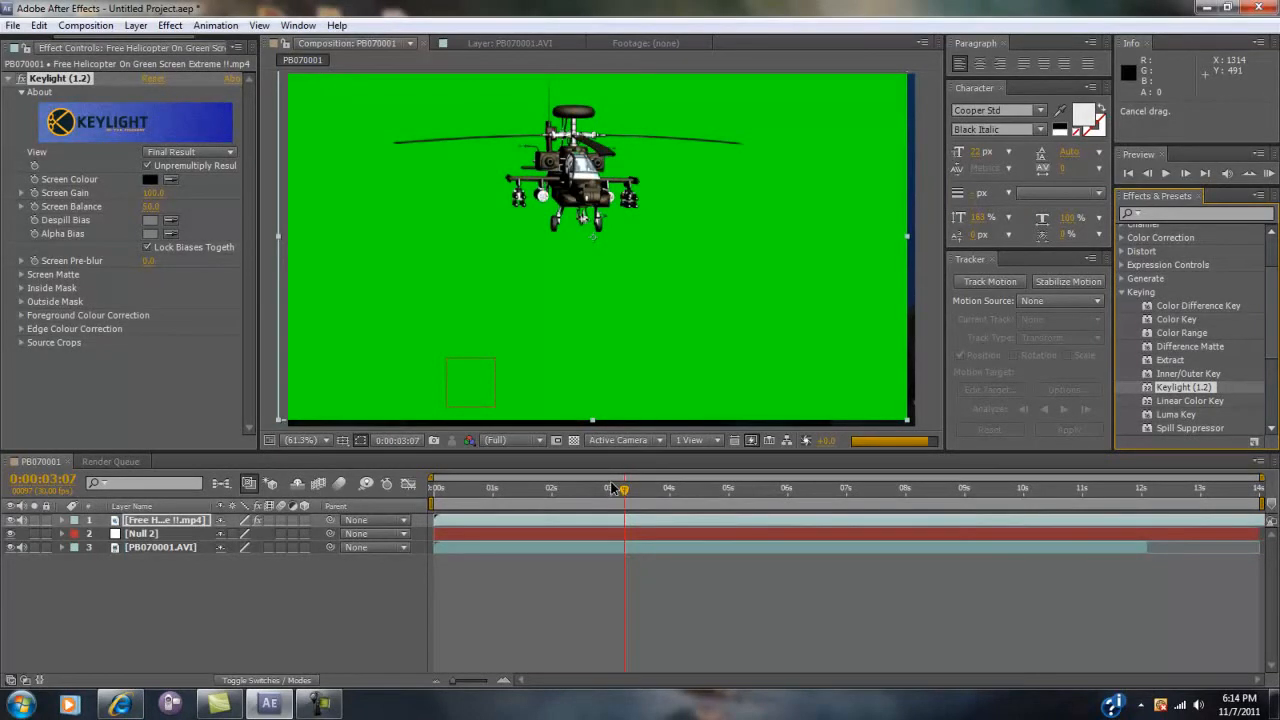
mouse_move(610, 513)
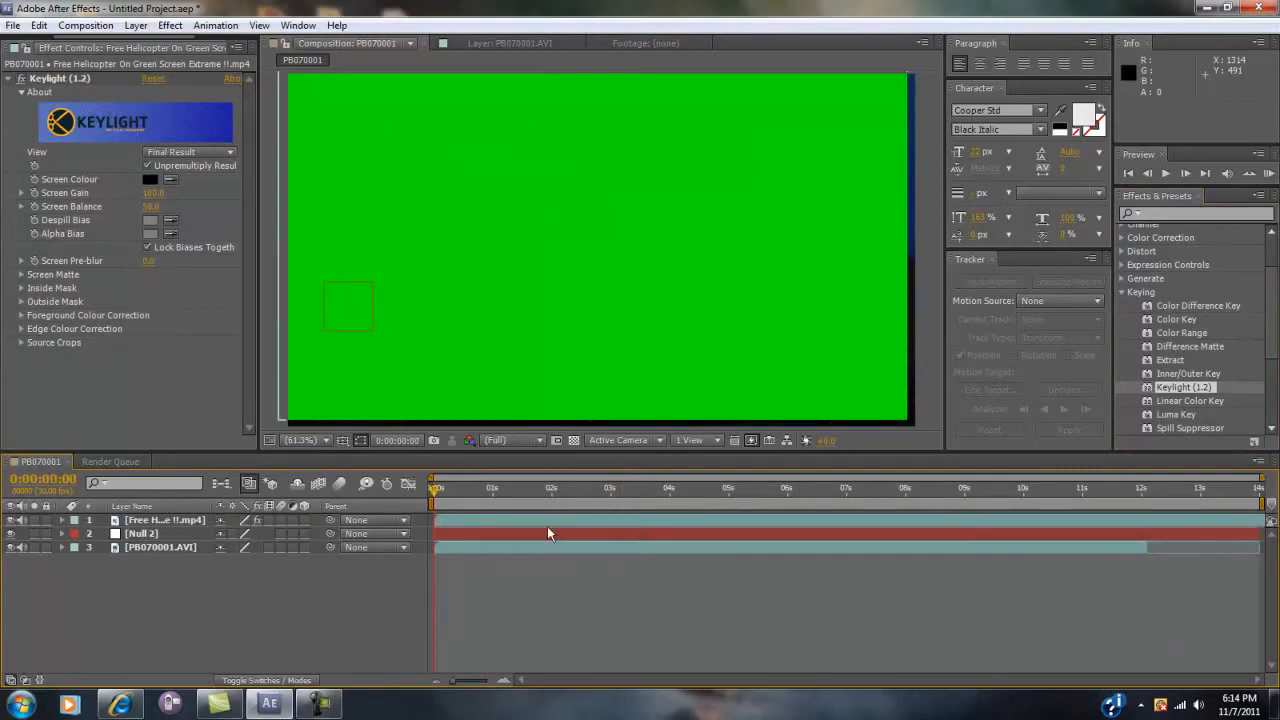
left_click(437, 488)
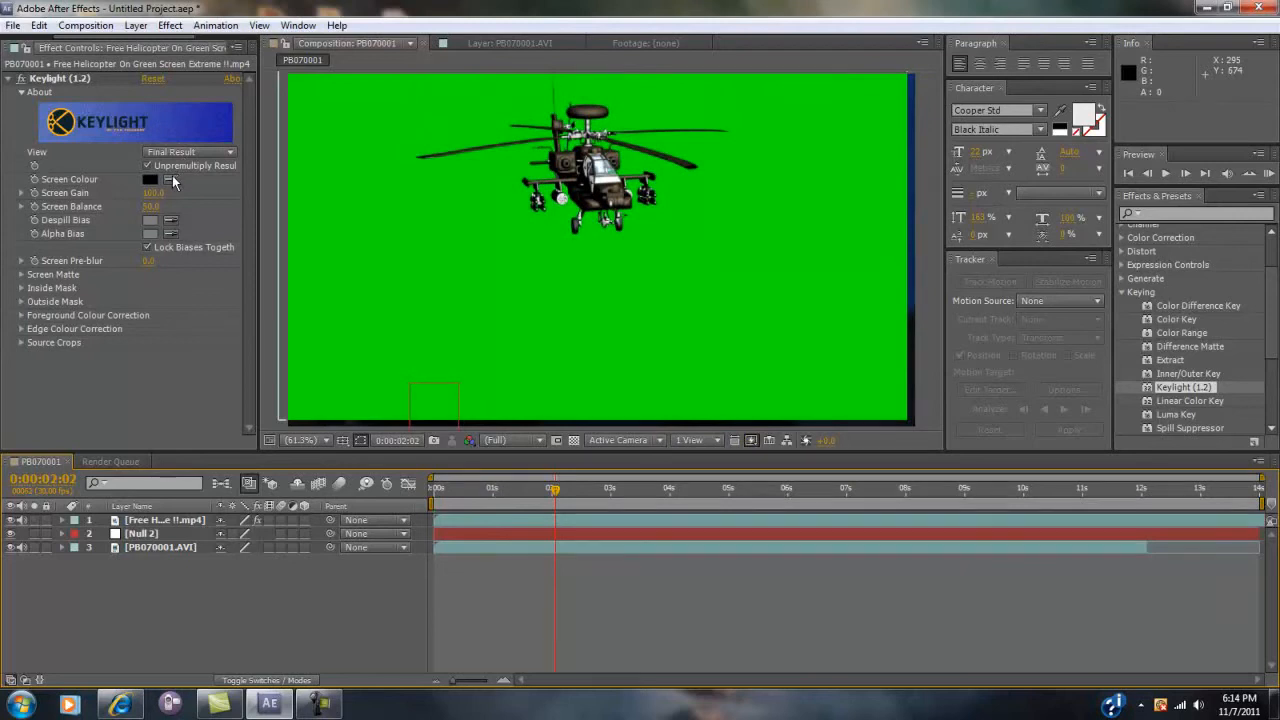
- Sample the green background as Keylight's Screen Colour to reveal the dusk sky behind the helicopter
left_click(150, 179)
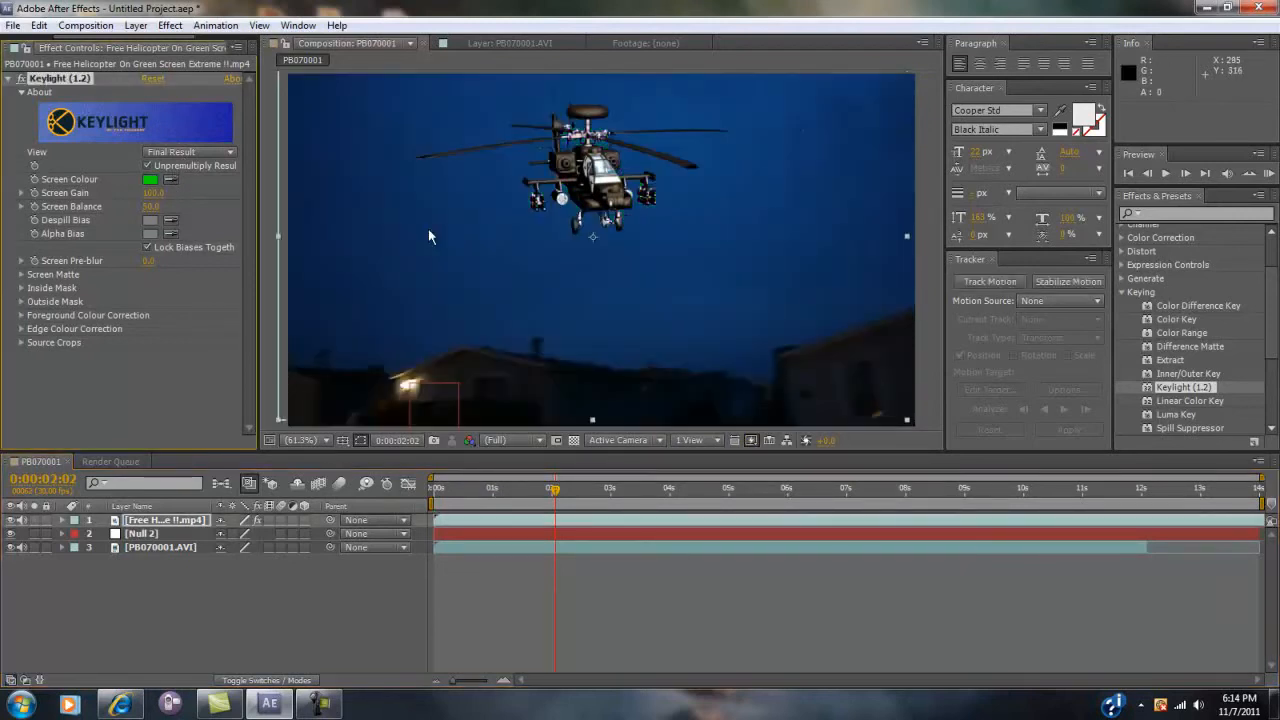
mouse_move(723, 145)
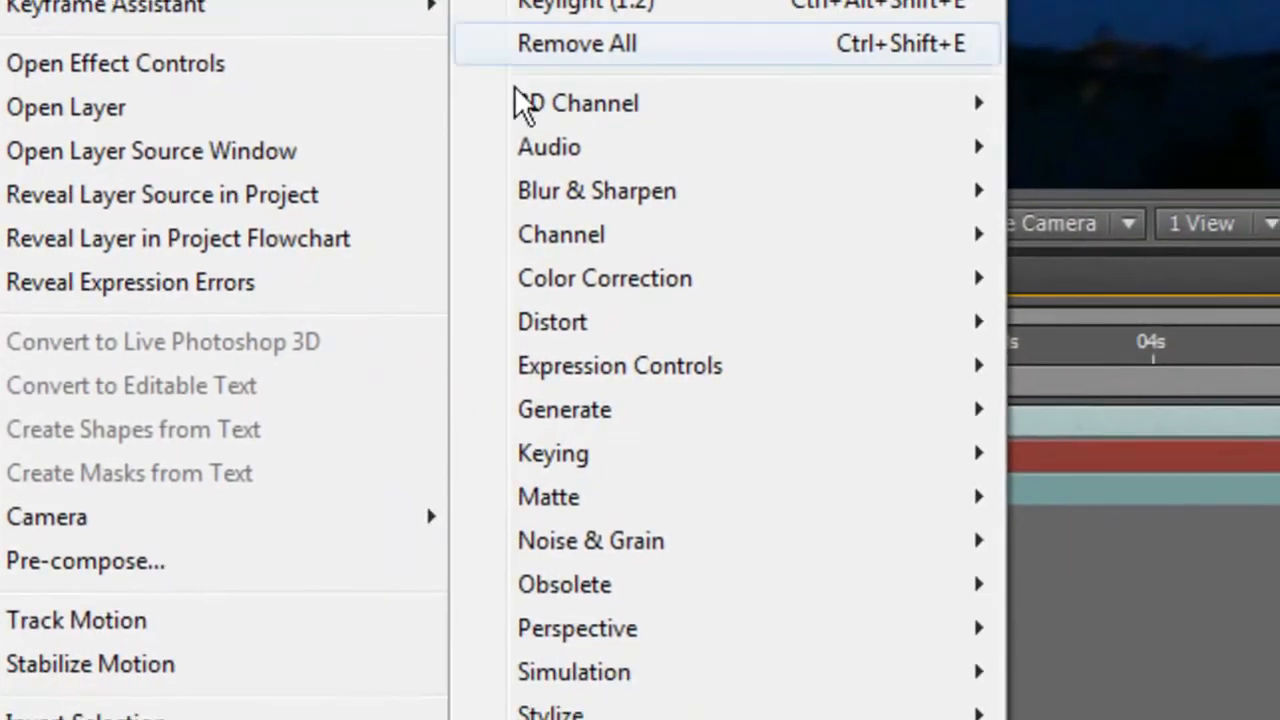
mouse_move(573, 671)
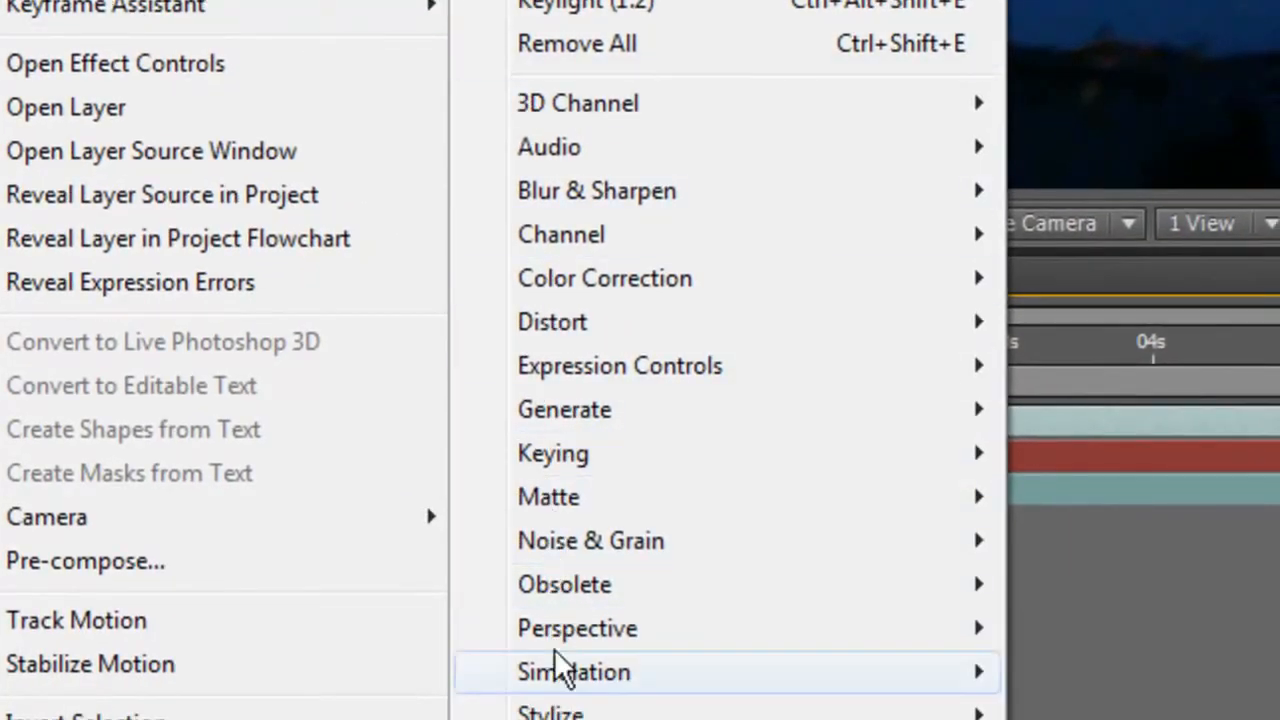
mouse_move(590, 705)
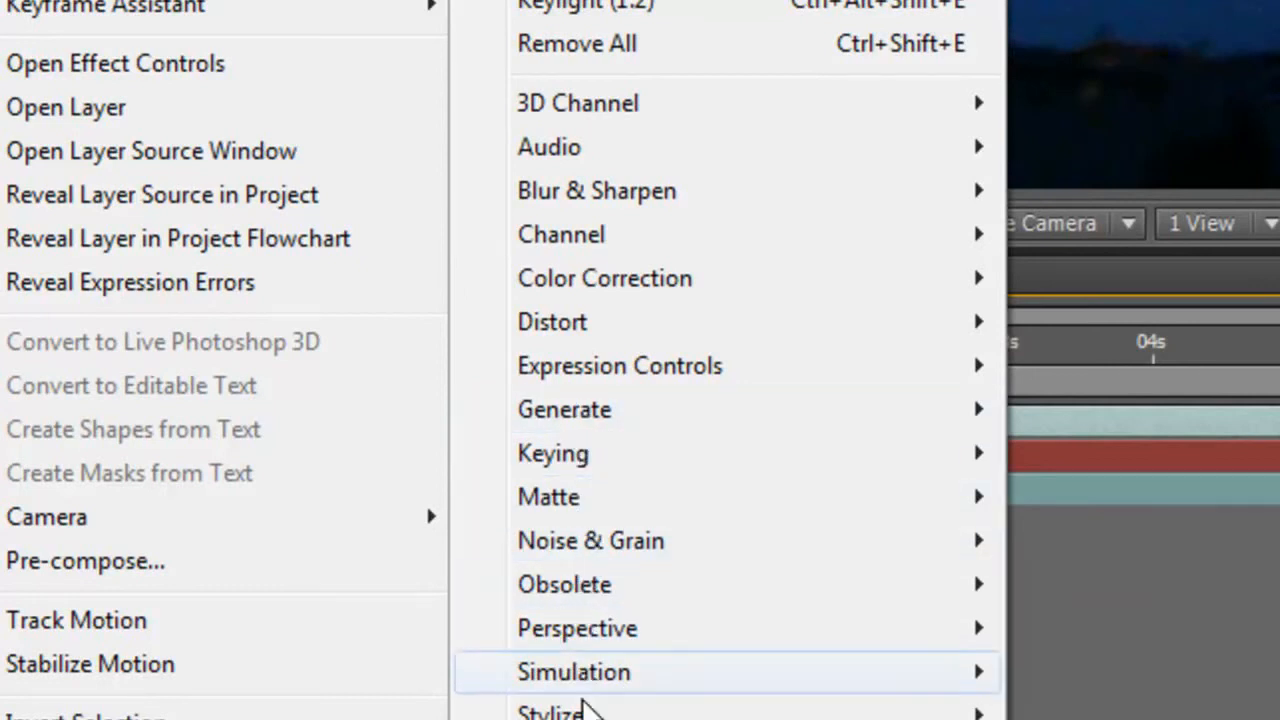
mouse_move(560, 321)
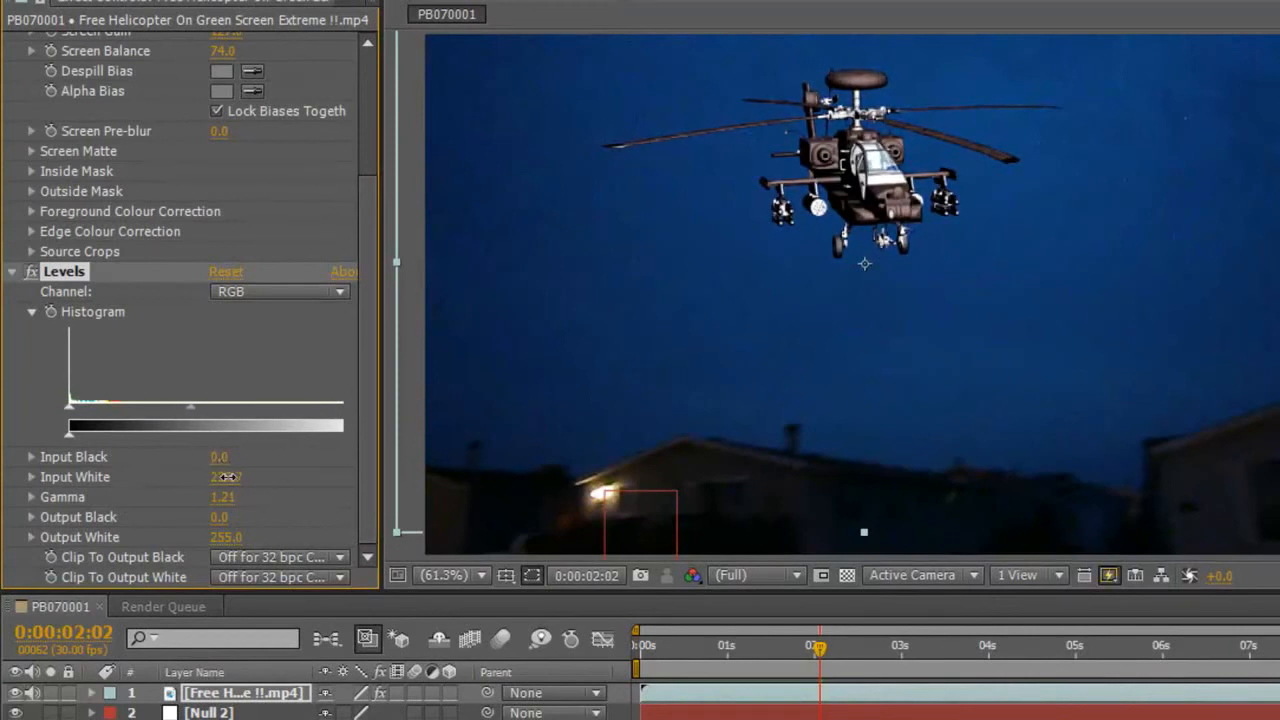
- Raise Input White and adjust Output Black in Levels to darken the helicopter for dusk
left_click_drag(225, 476, 323, 469)
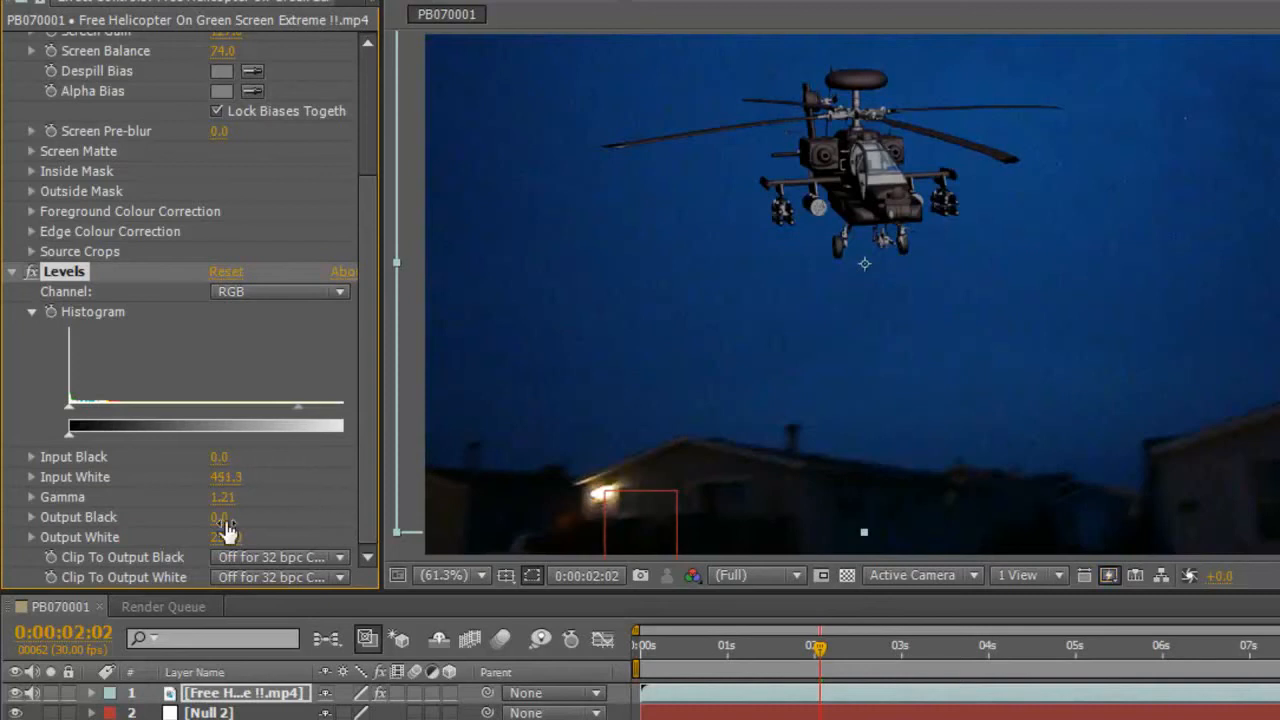
left_click_drag(225, 537, 235, 537)
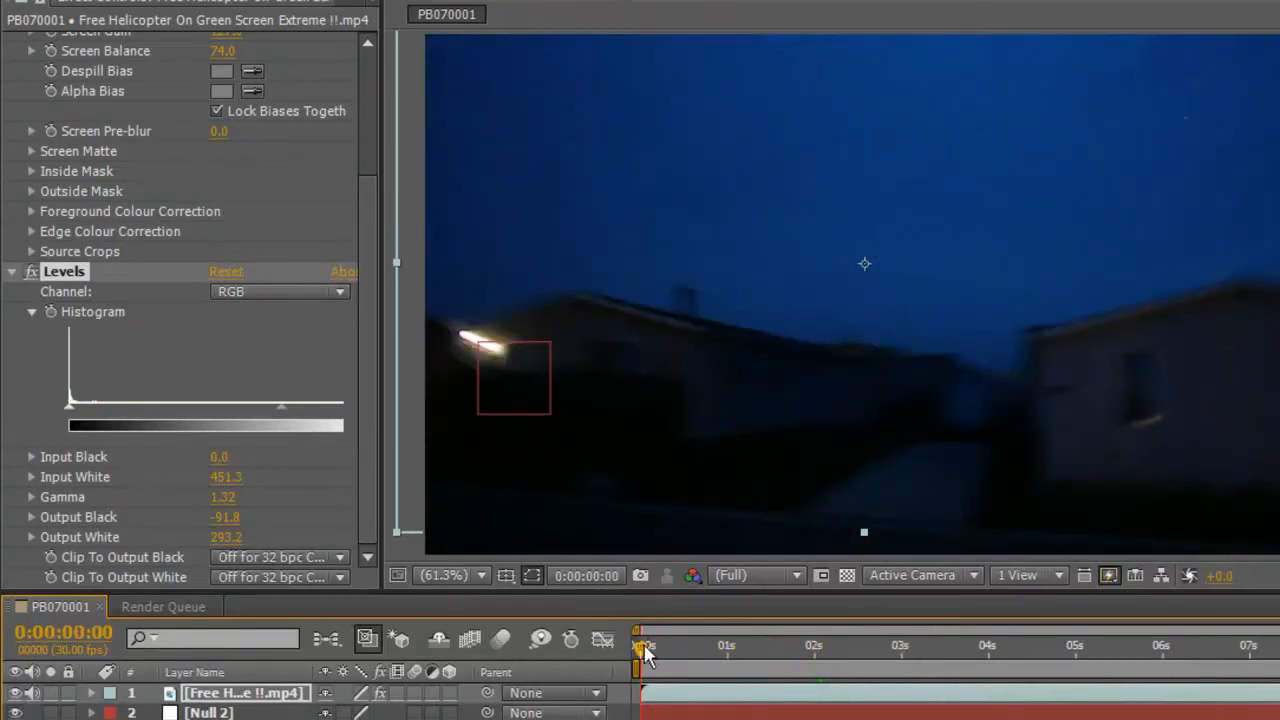
- Parent the helicopter layer to Null 2 so it follows the tracked house-light motion
left_click_drag(640, 645, 898, 645)
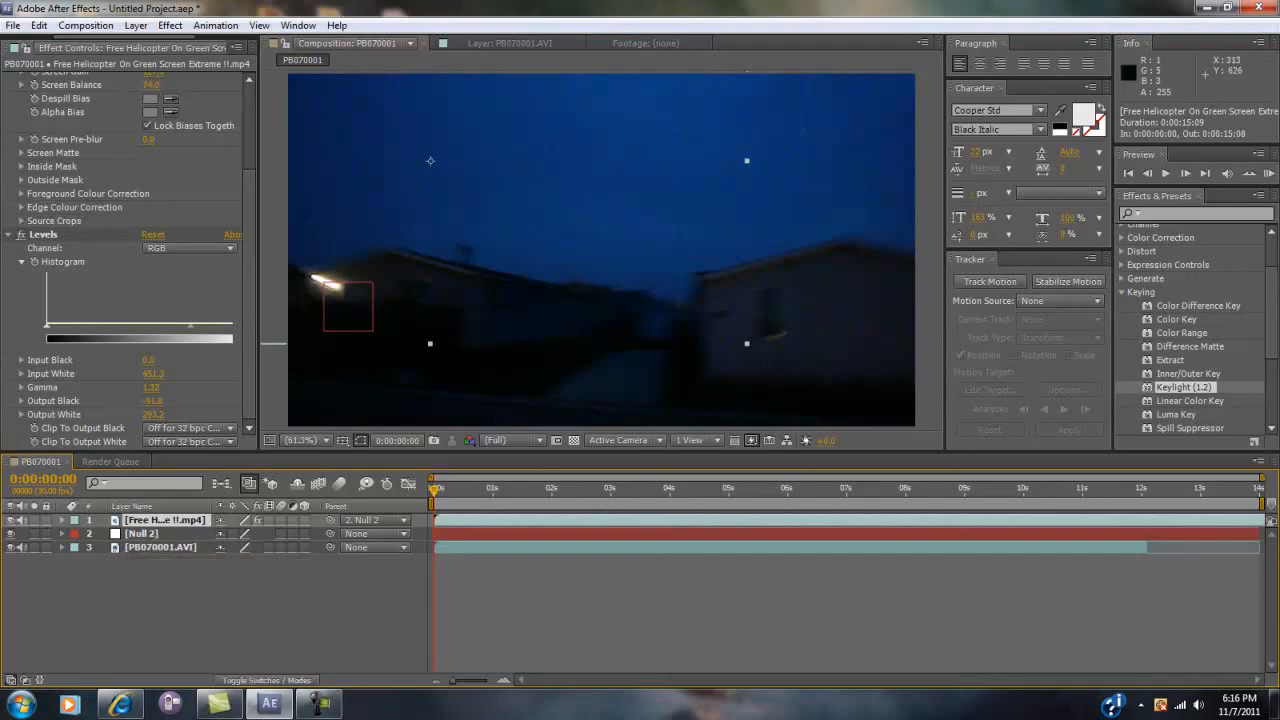
mouse_move(510, 417)
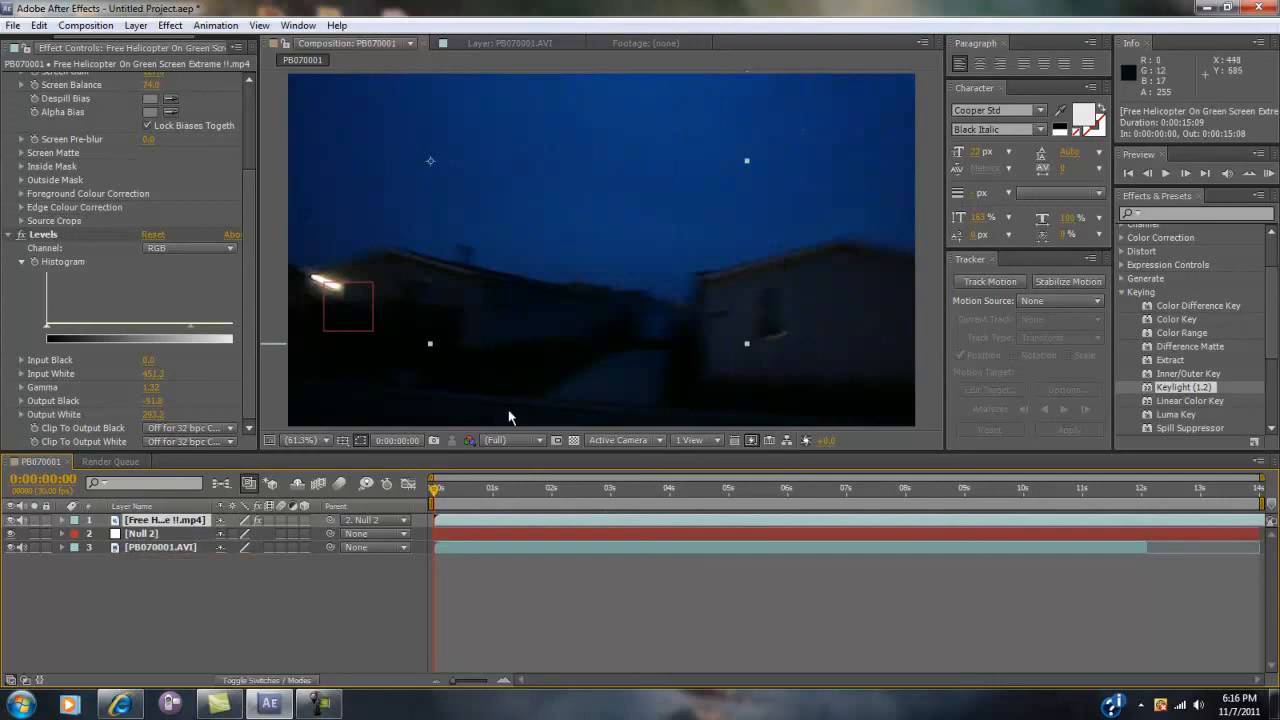
mouse_move(662, 390)
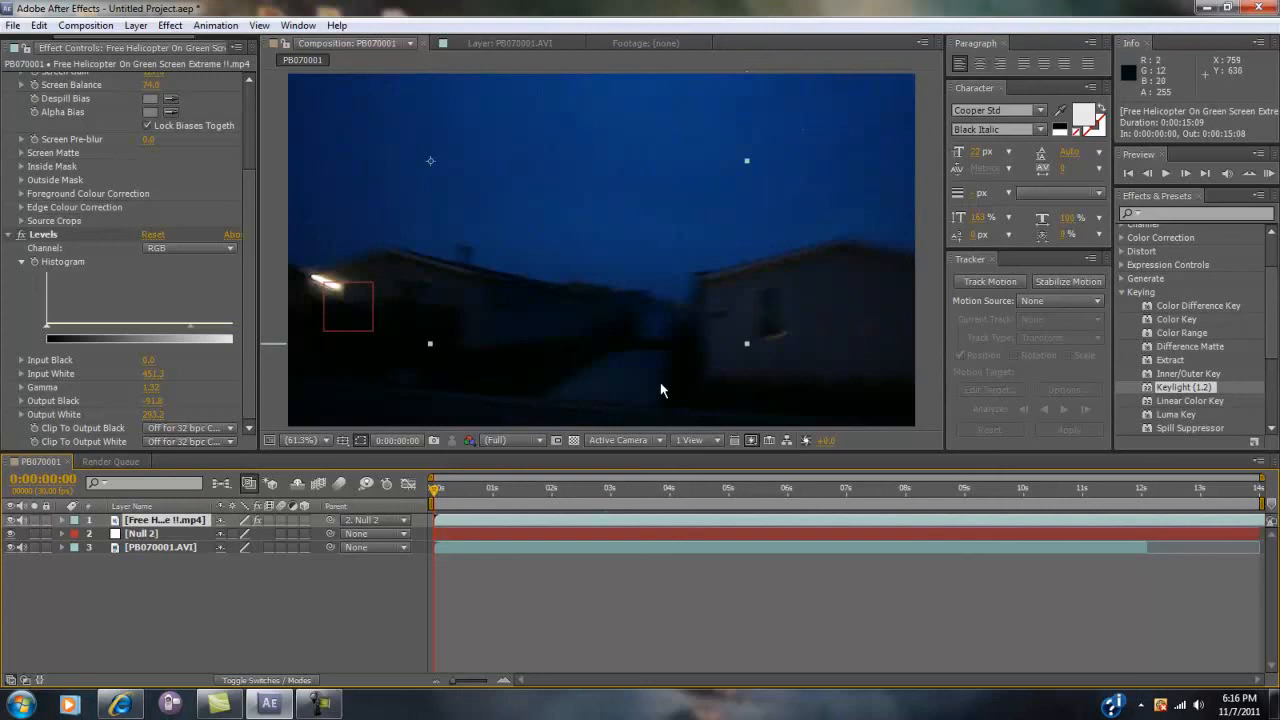
mouse_move(490, 500)
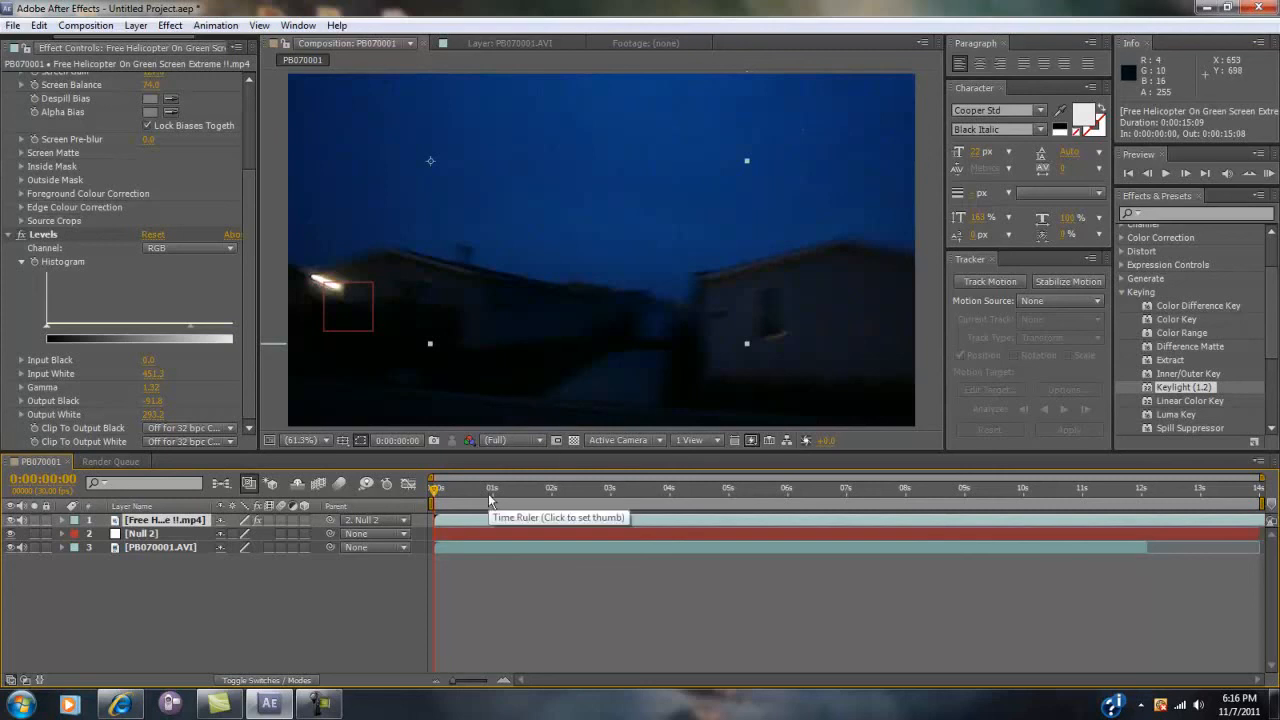
mouse_move(447, 510)
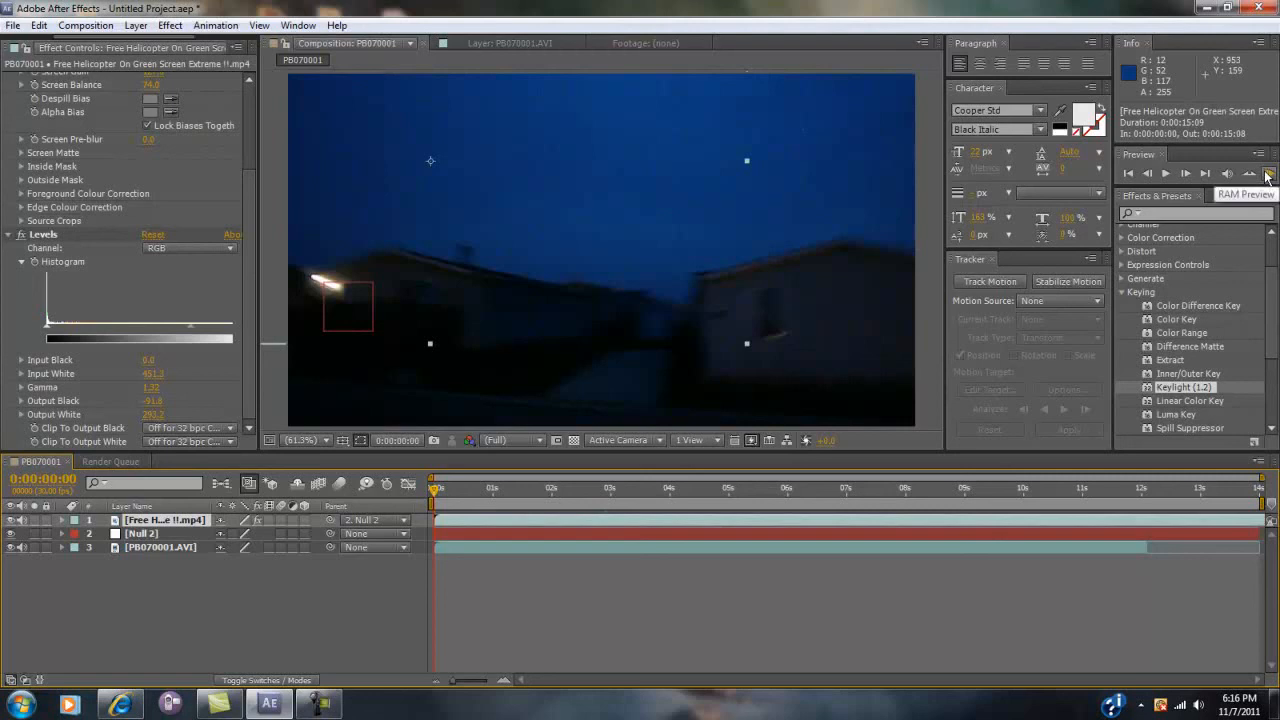
- Start a RAM preview of the helicopter-over-dusk composite from the first frame
left_click(1266, 173)
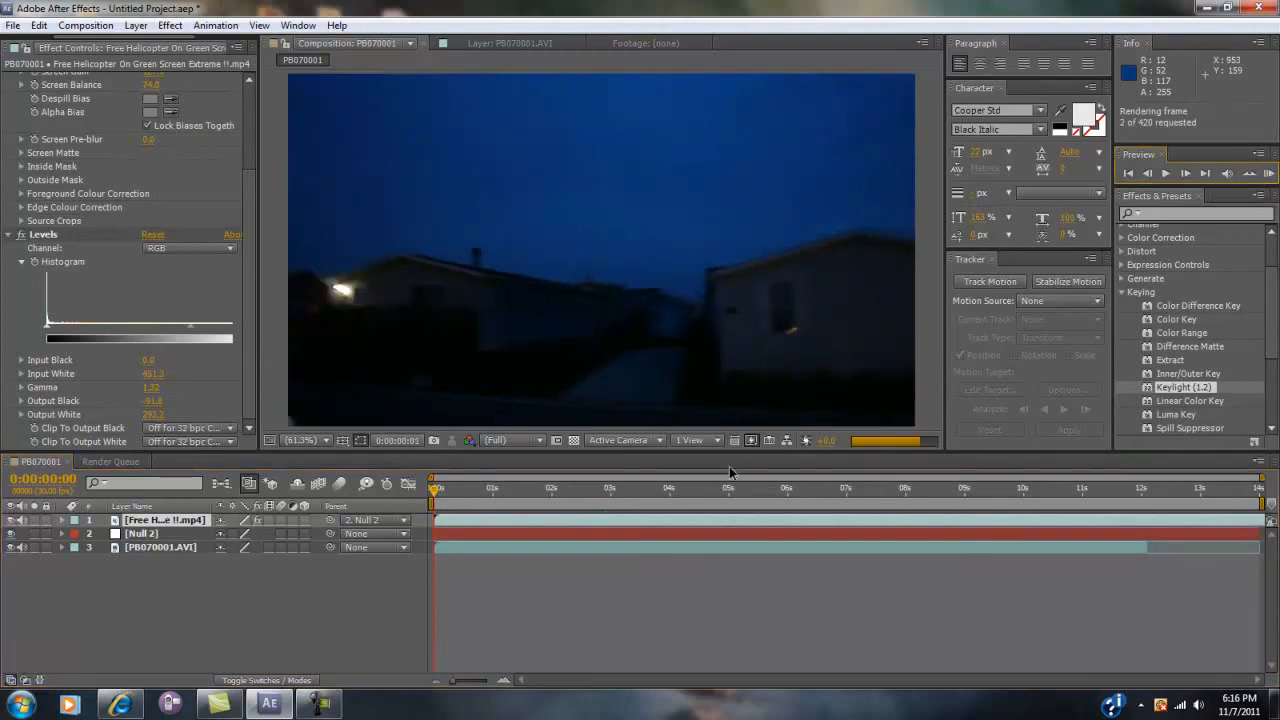